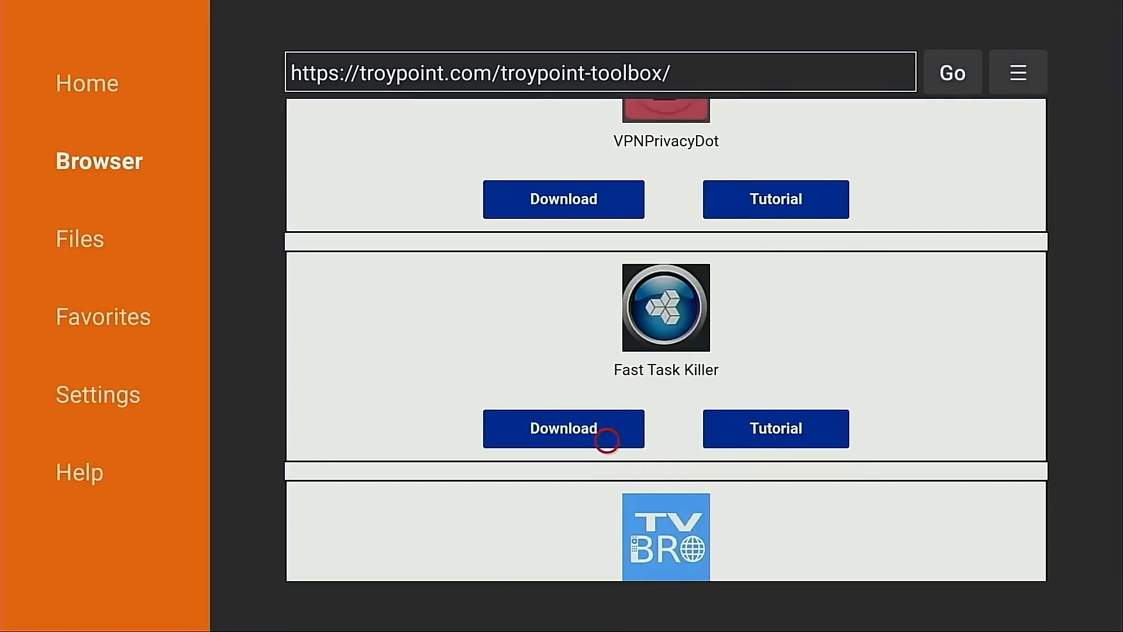
Step: Preview the Fast Task Killer download and install prompt and App Killer's whitelist, then return home
left_click(562, 428)
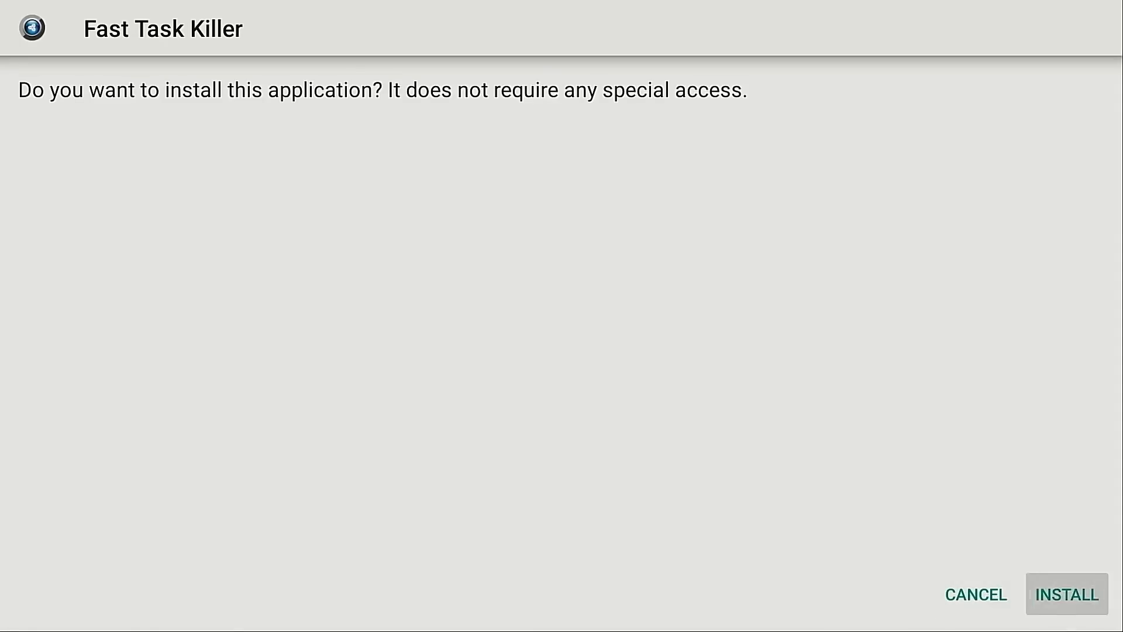
left_click(1065, 594)
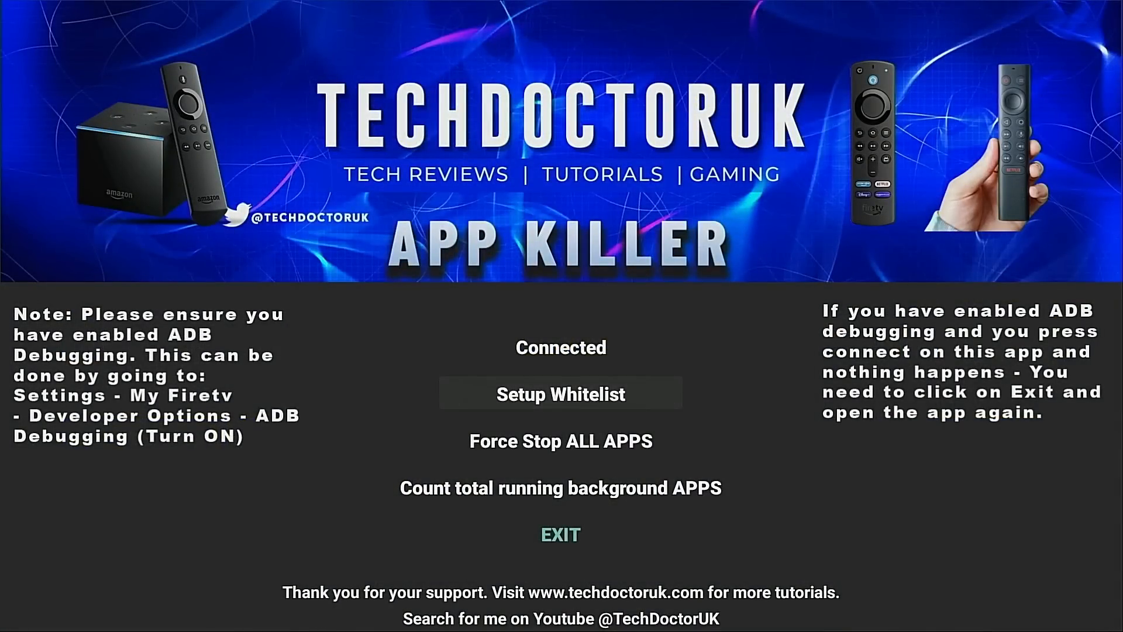
left_click(560, 394)
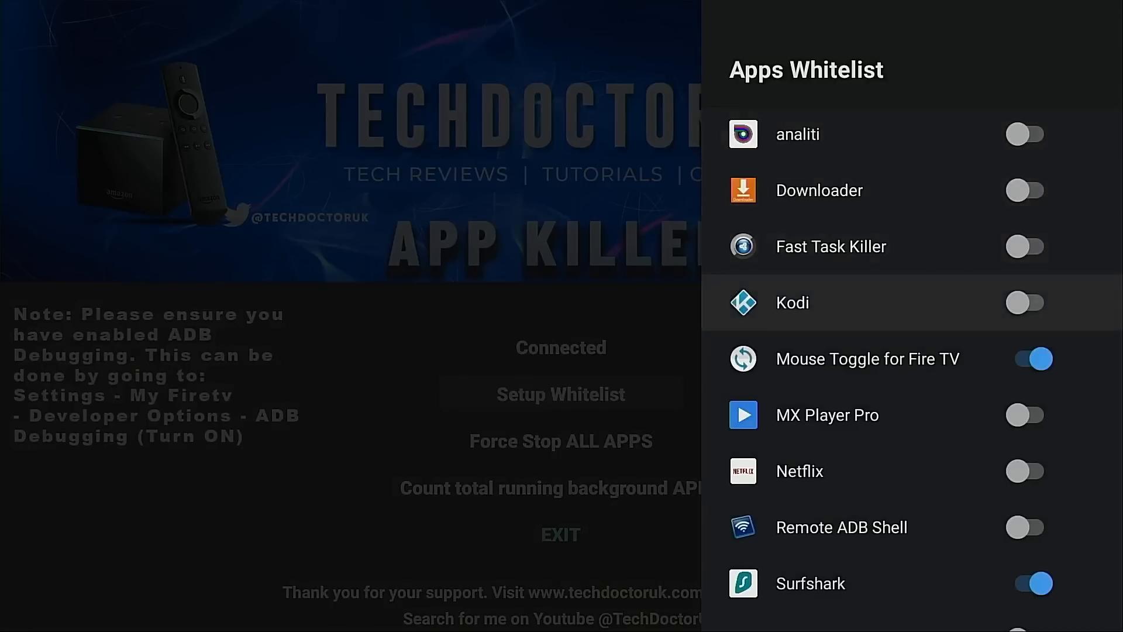
scroll("down", 3)
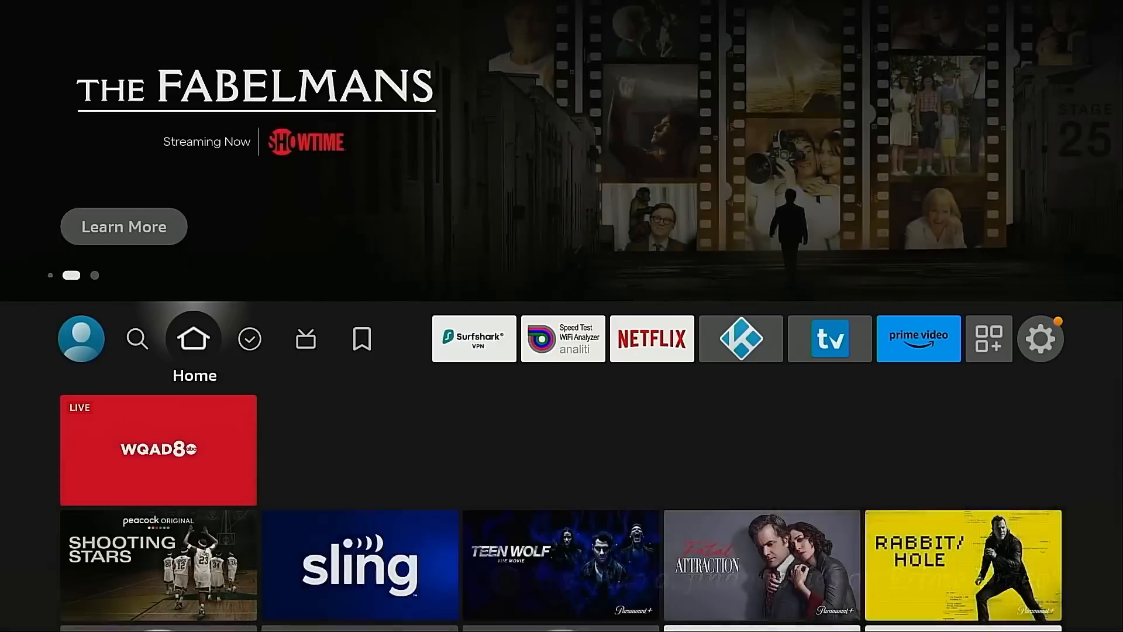
left_click(137, 338)
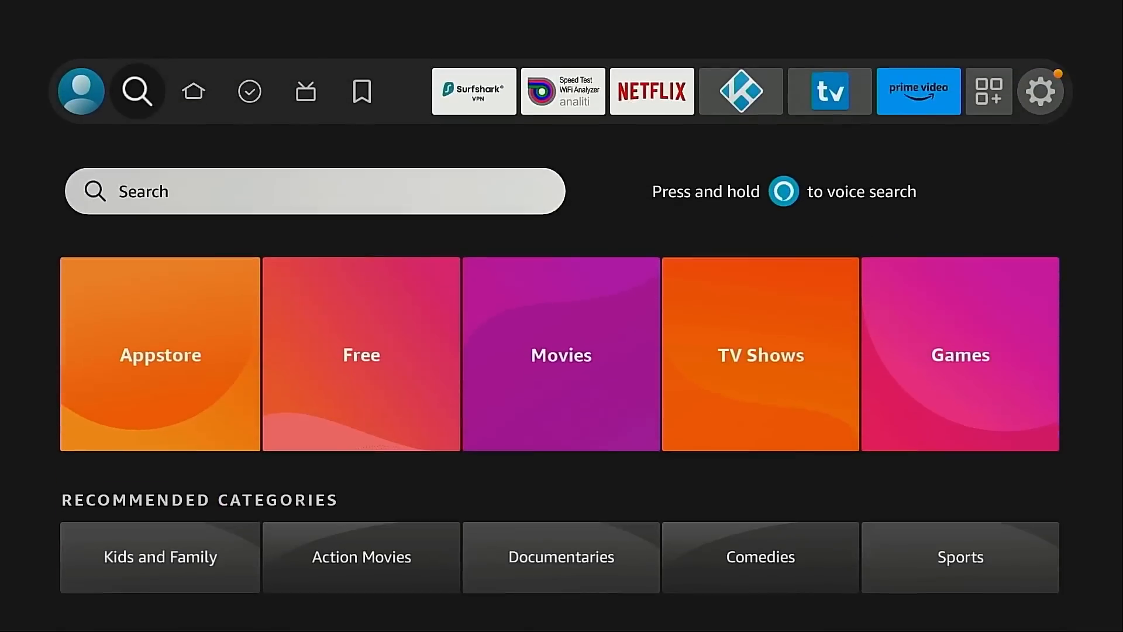
left_click(313, 190)
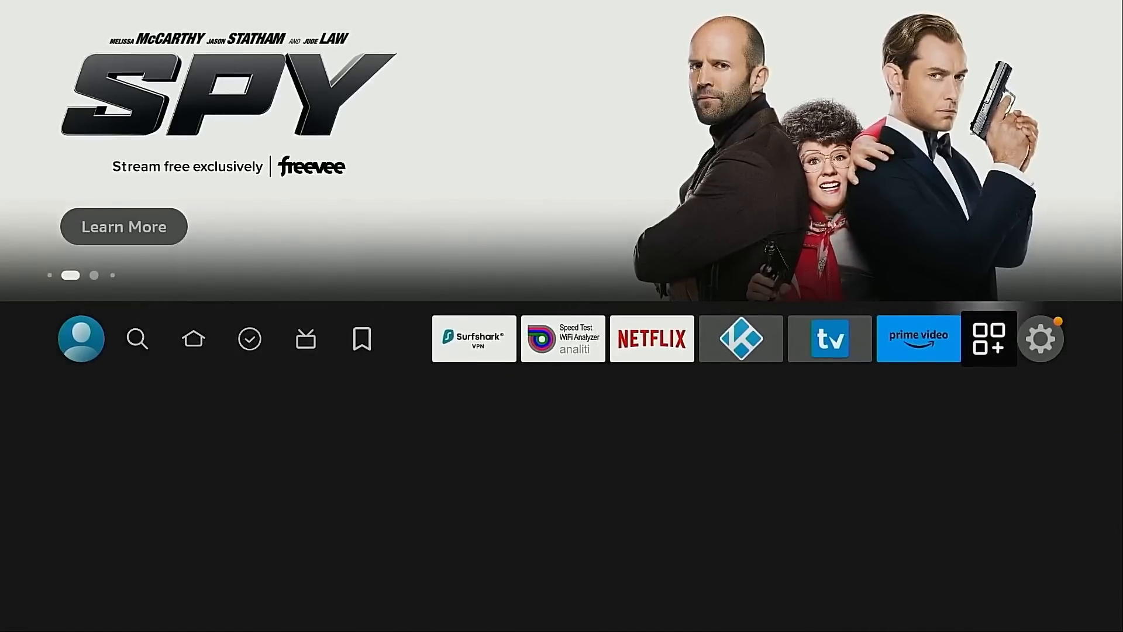
Step: Go to Settings > My Fire TV, view the device details under About, and return to the My Fire TV list
left_click(1040, 339)
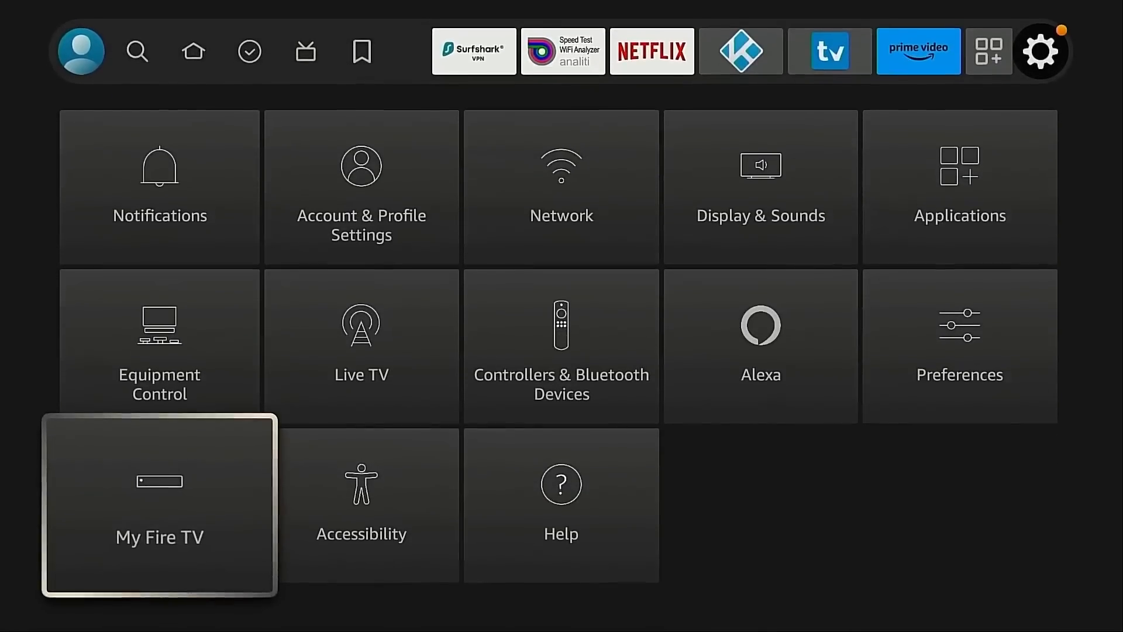
left_click(159, 503)
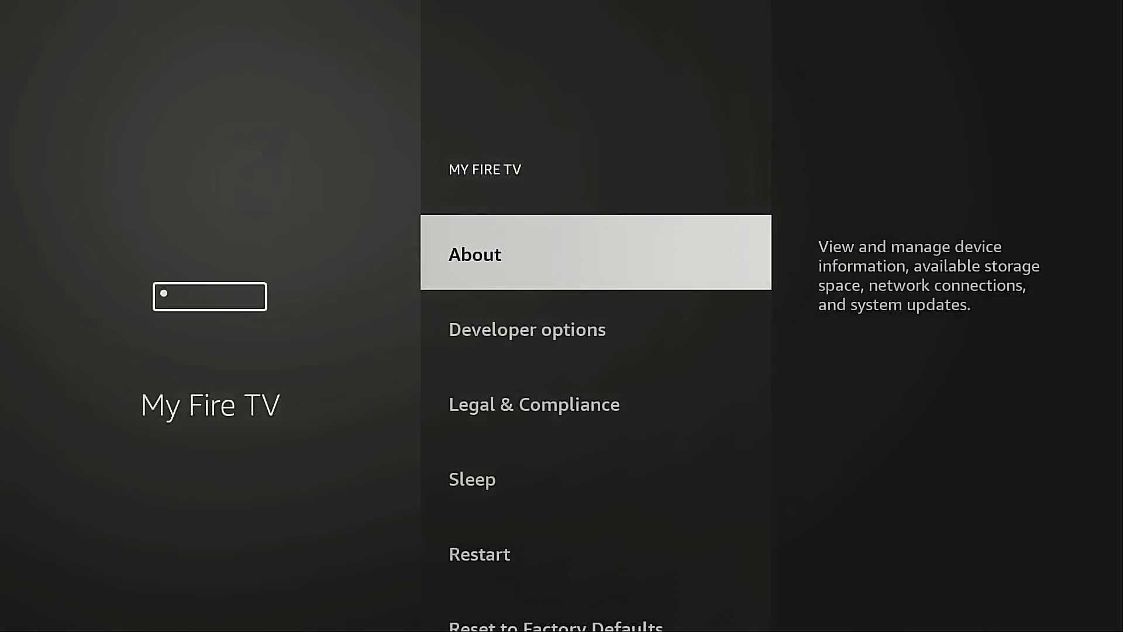
scroll("down", 3)
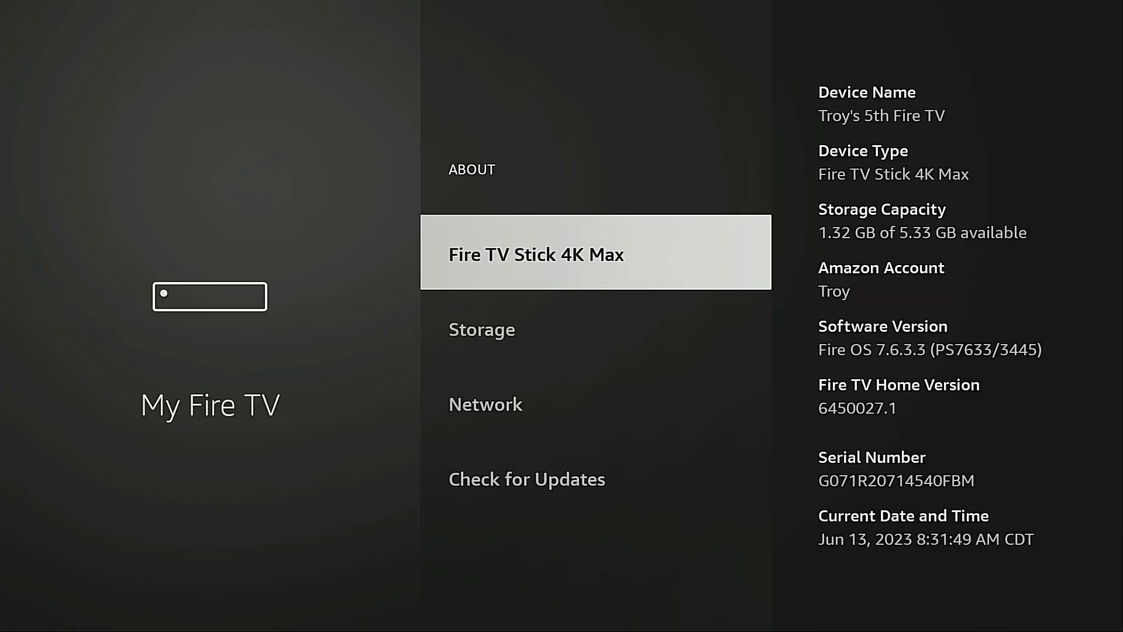
left_click(535, 254)
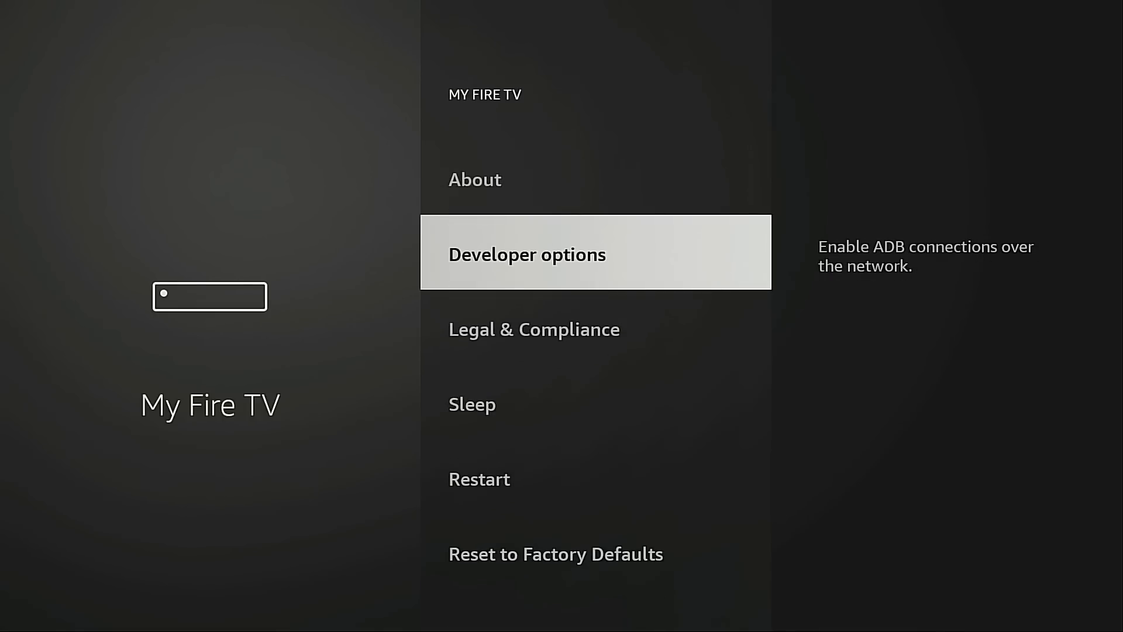
Step: Check in Developer options that ADB debugging is ON, then return to the home screen
left_click(526, 254)
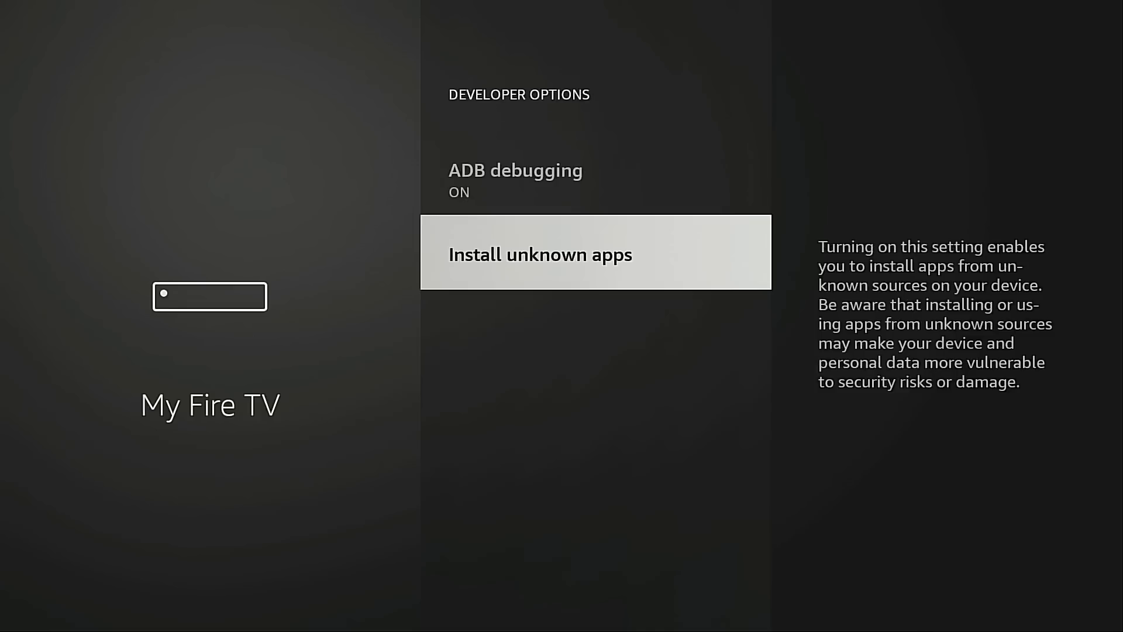
left_click(595, 252)
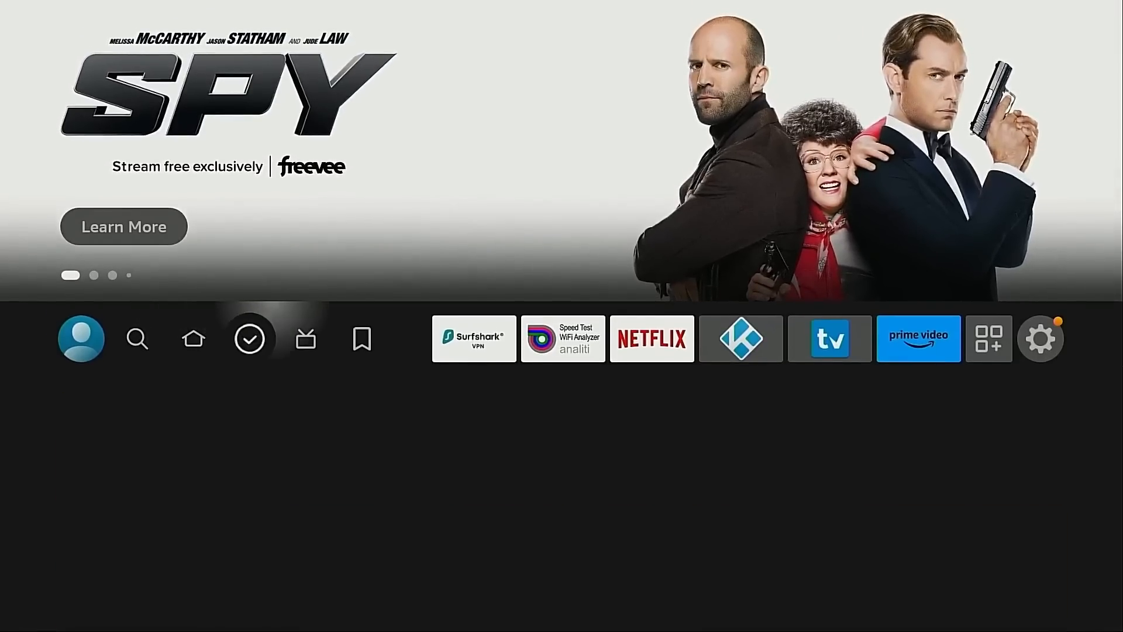
Step: Launch Downloader from My Apps, dismiss its Quick Start Guide and reach the URL entry
left_click(988, 338)
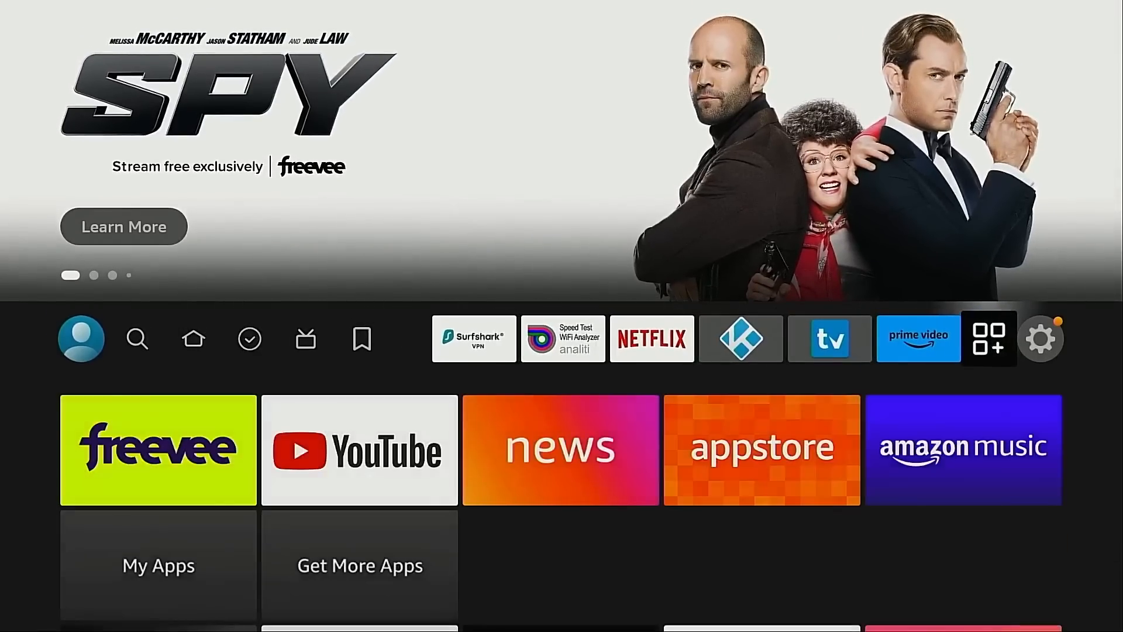
left_click(989, 338)
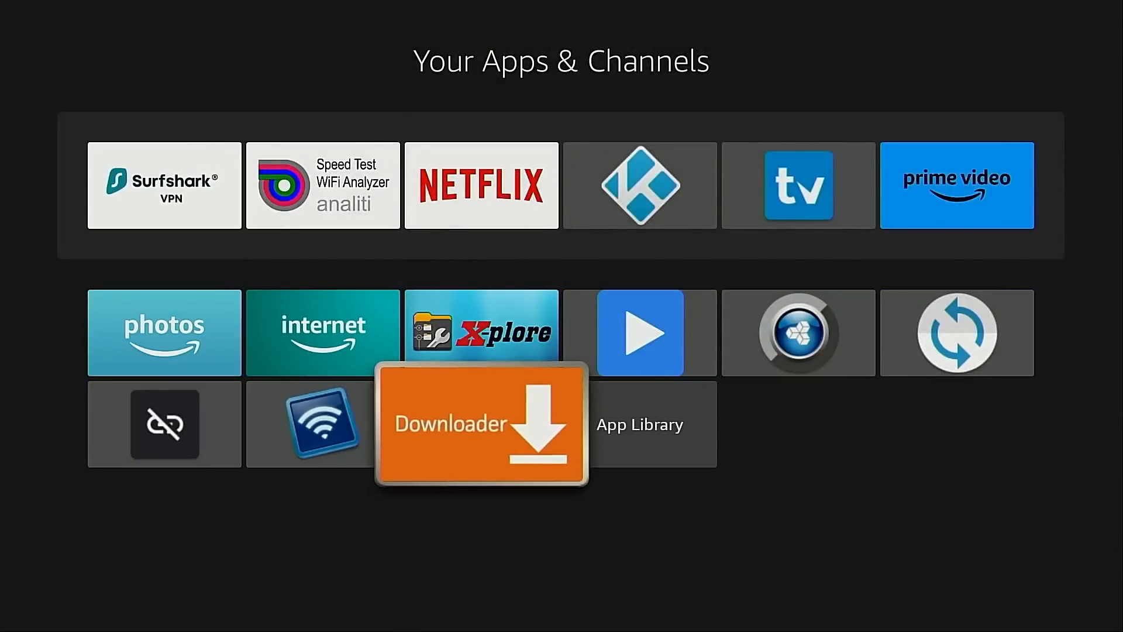
left_click(480, 424)
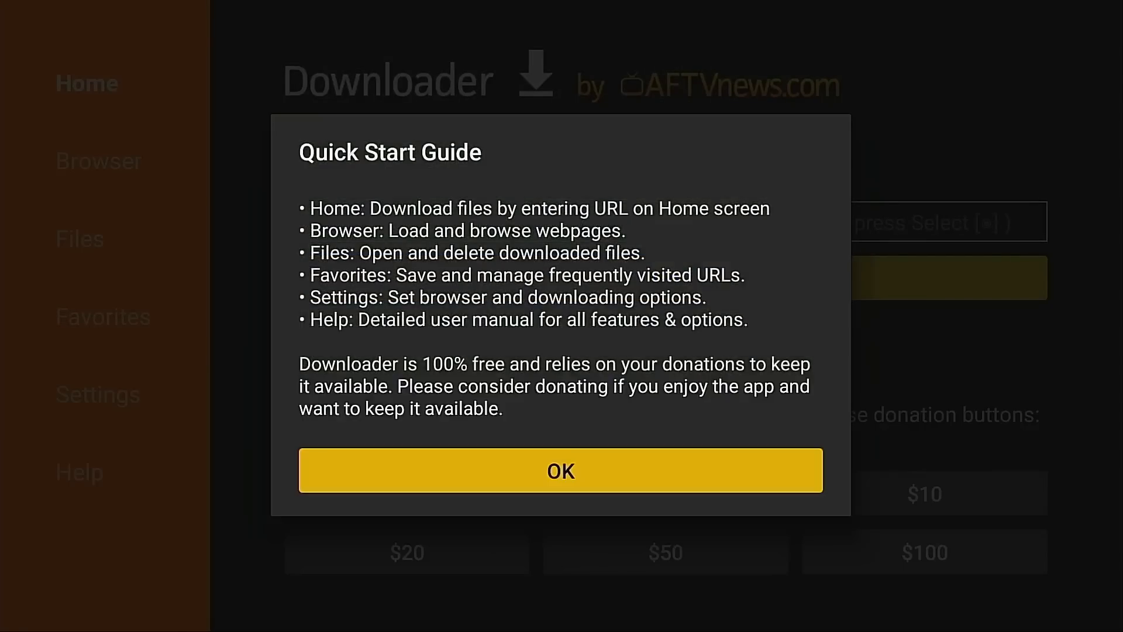
left_click(560, 470)
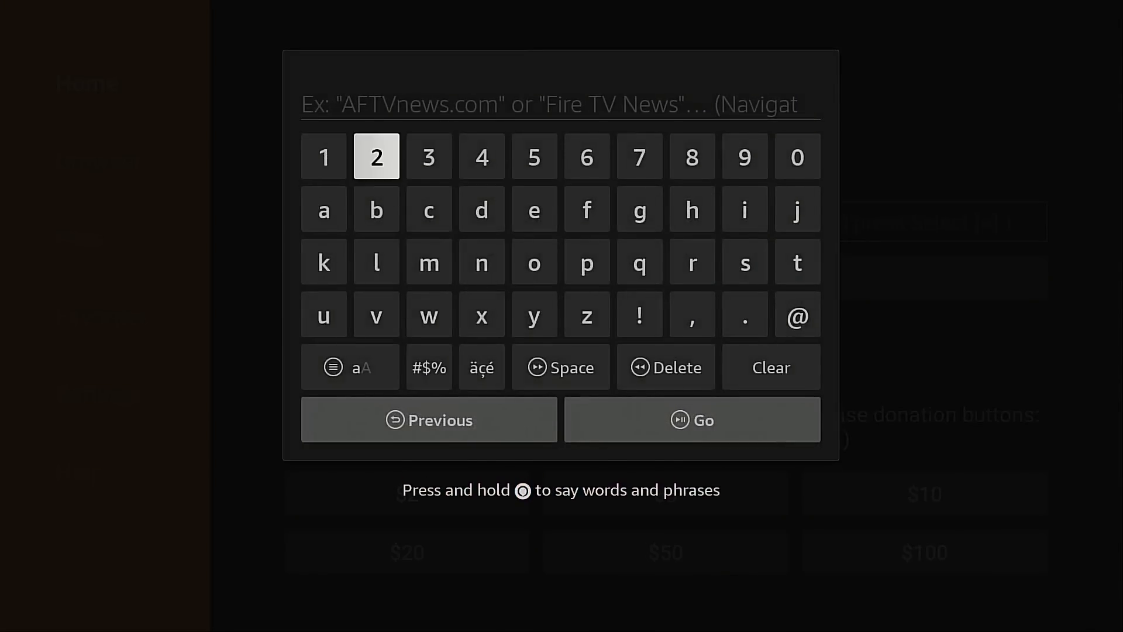
Step: Enter code 250931 and go to the TROYPOINT Toolbox page
left_click(534, 156)
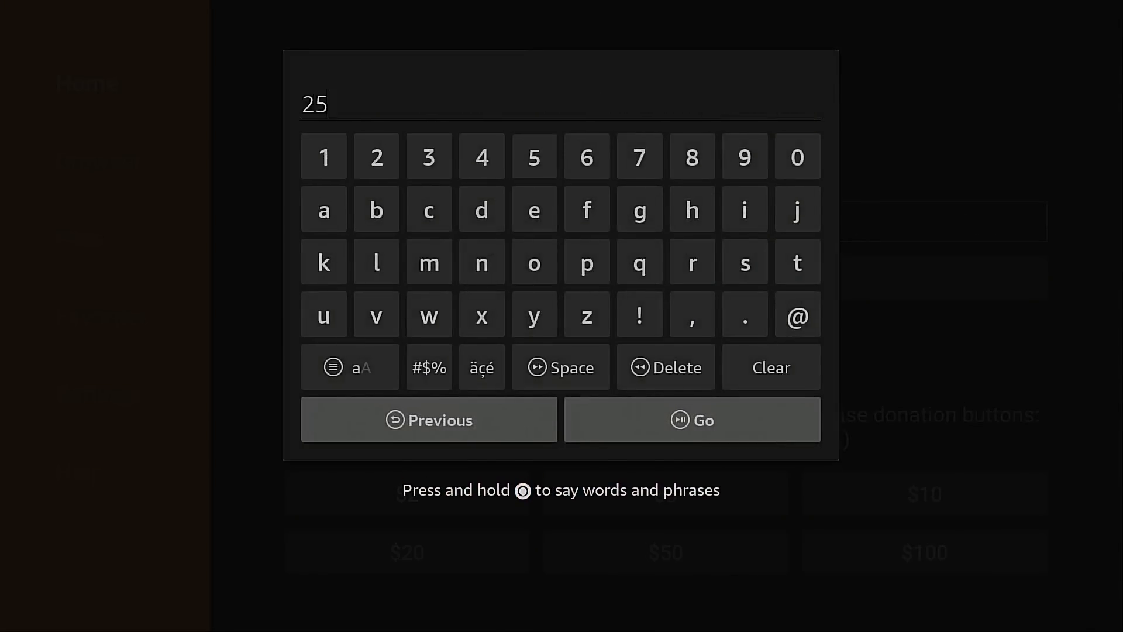
left_click(797, 155)
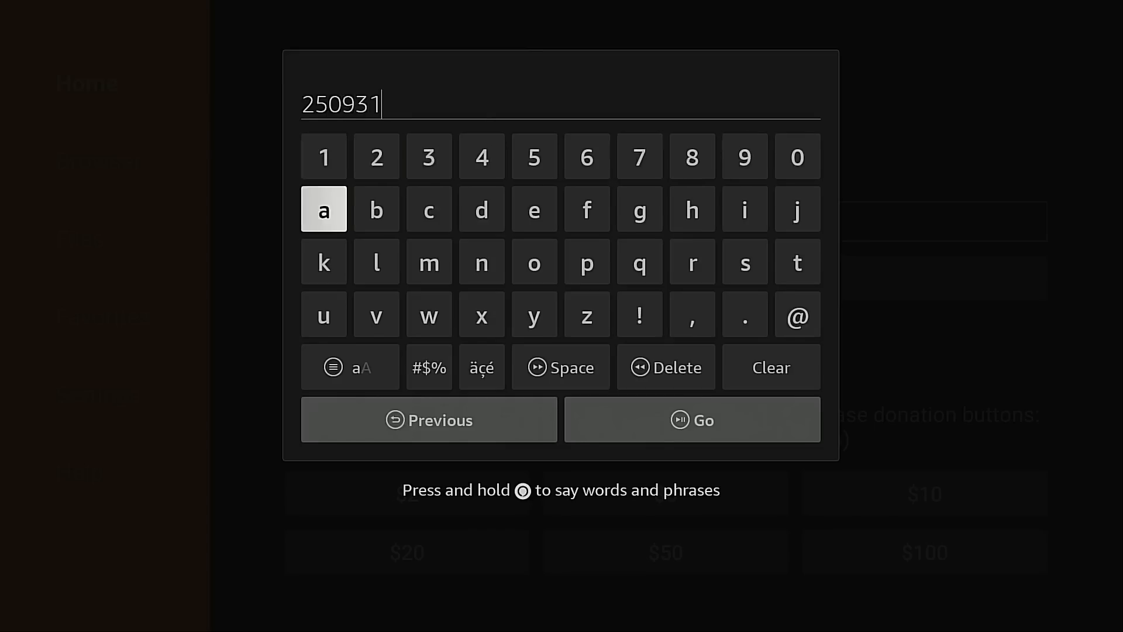
mouse_move(691, 419)
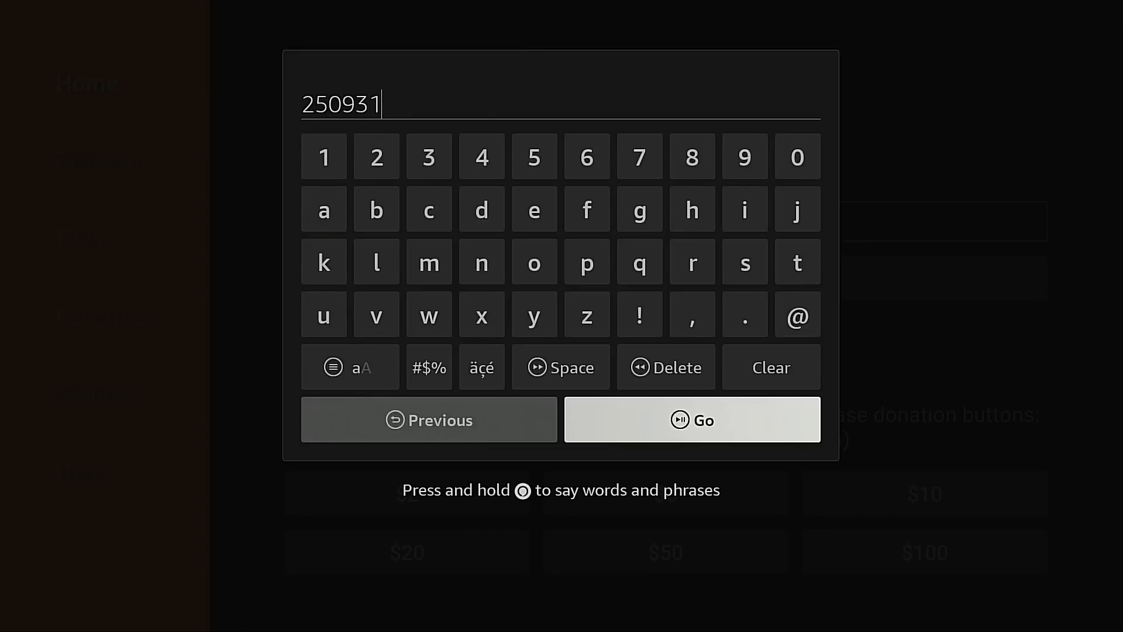
left_click(692, 419)
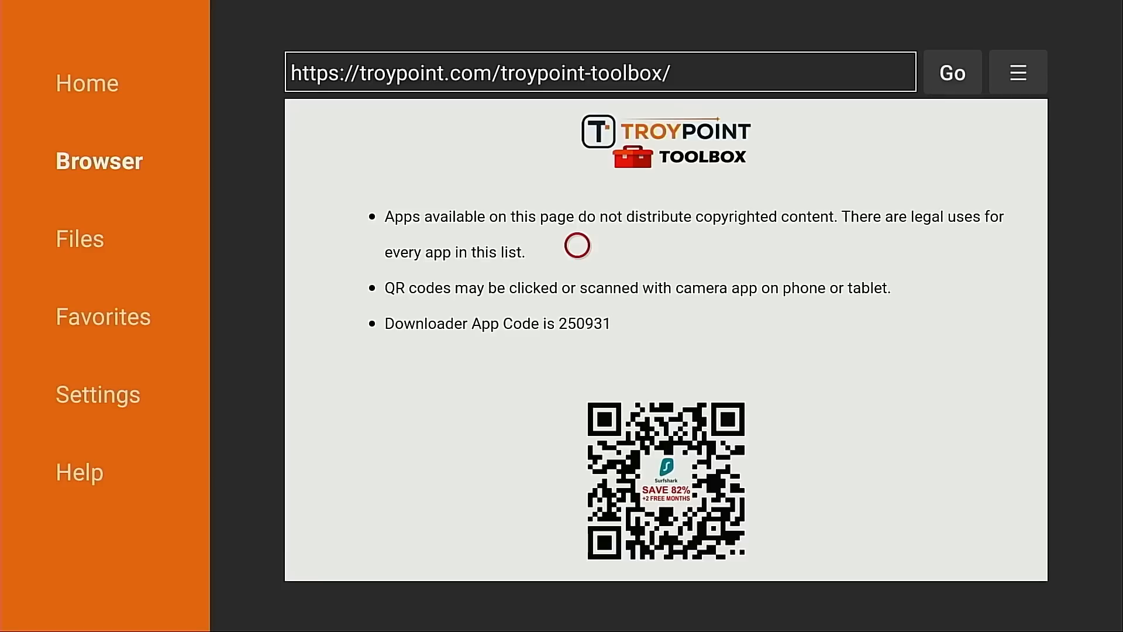
Step: Add the TROYPOINT Toolbox page to Downloader's favorites under its suggested name
left_click(1017, 71)
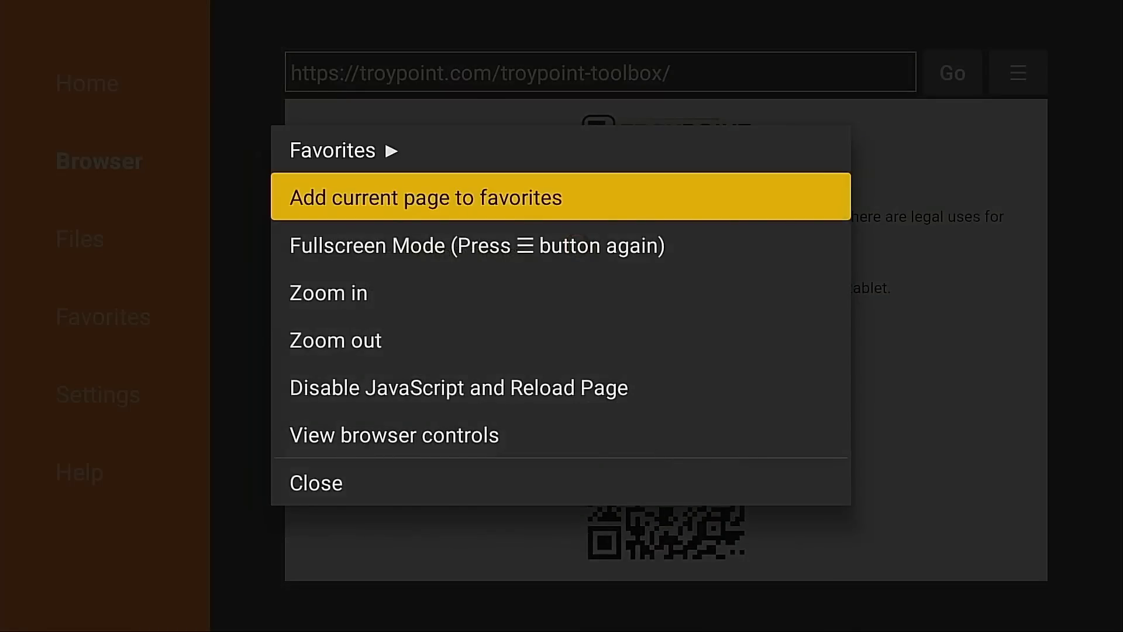
left_click(423, 197)
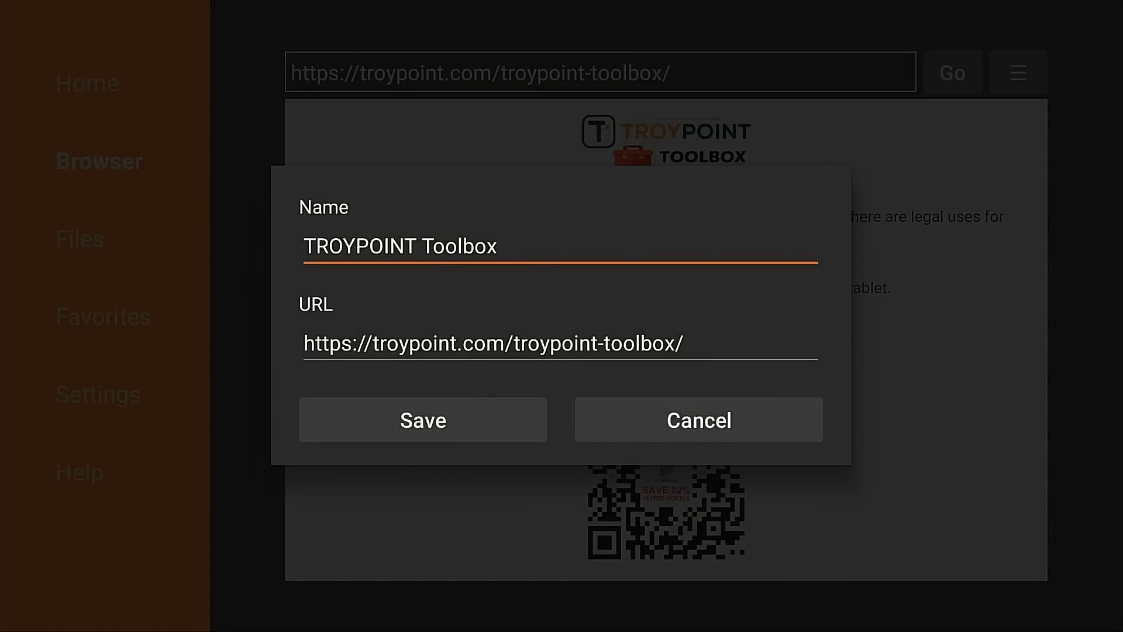
left_click(422, 420)
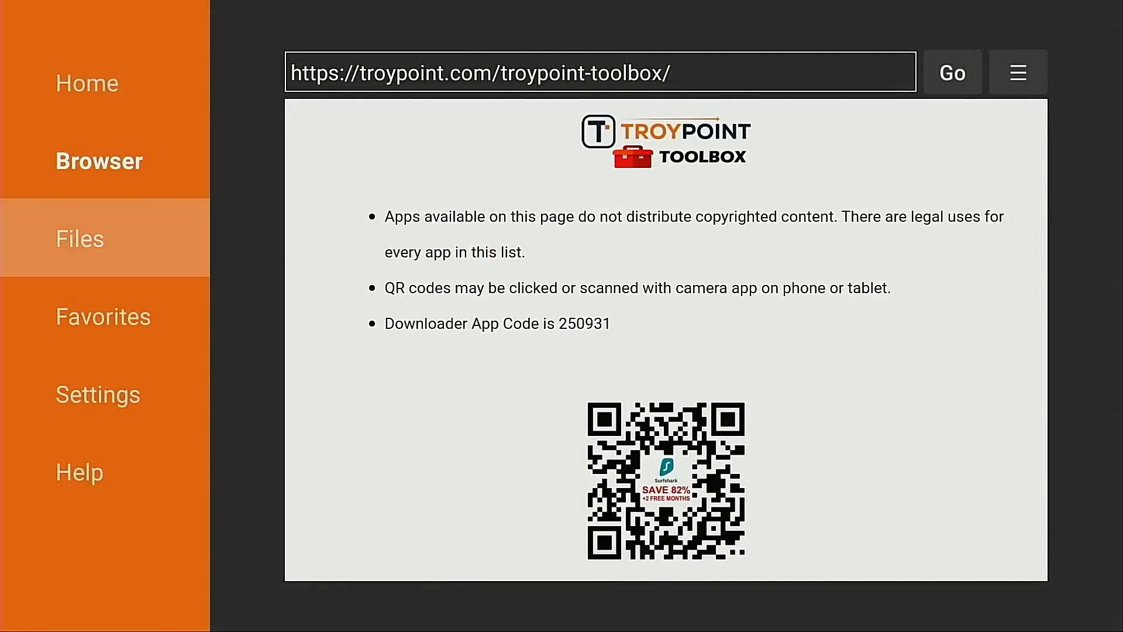
Step: Scroll the Toolbox page down to the Fast Task Killer entry with its Download button
left_click(103, 316)
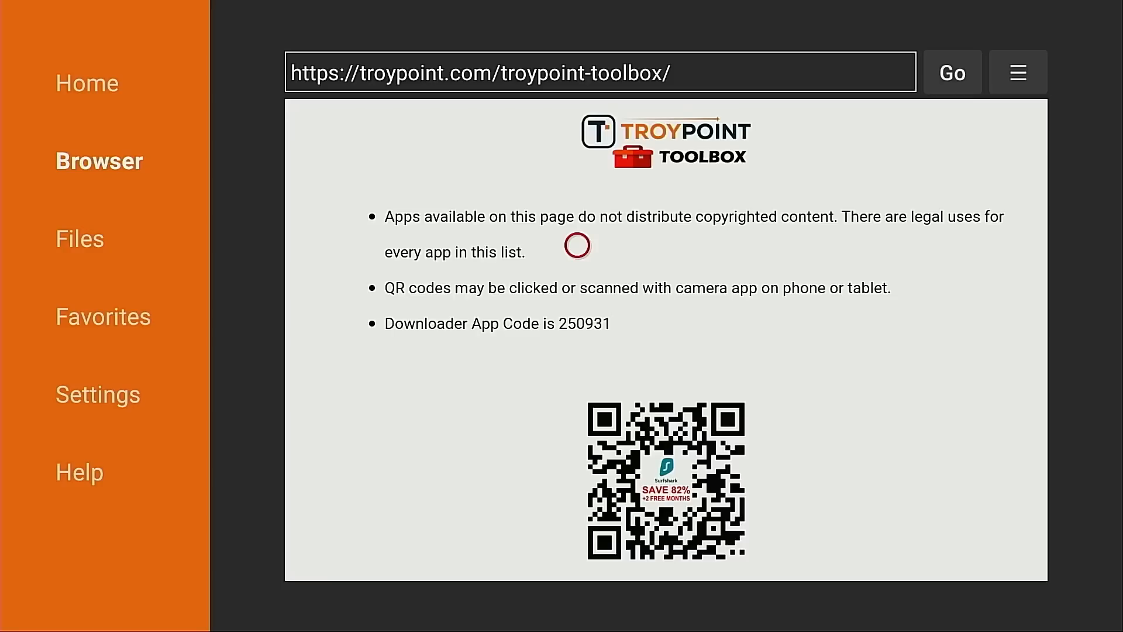
scroll("down", 3)
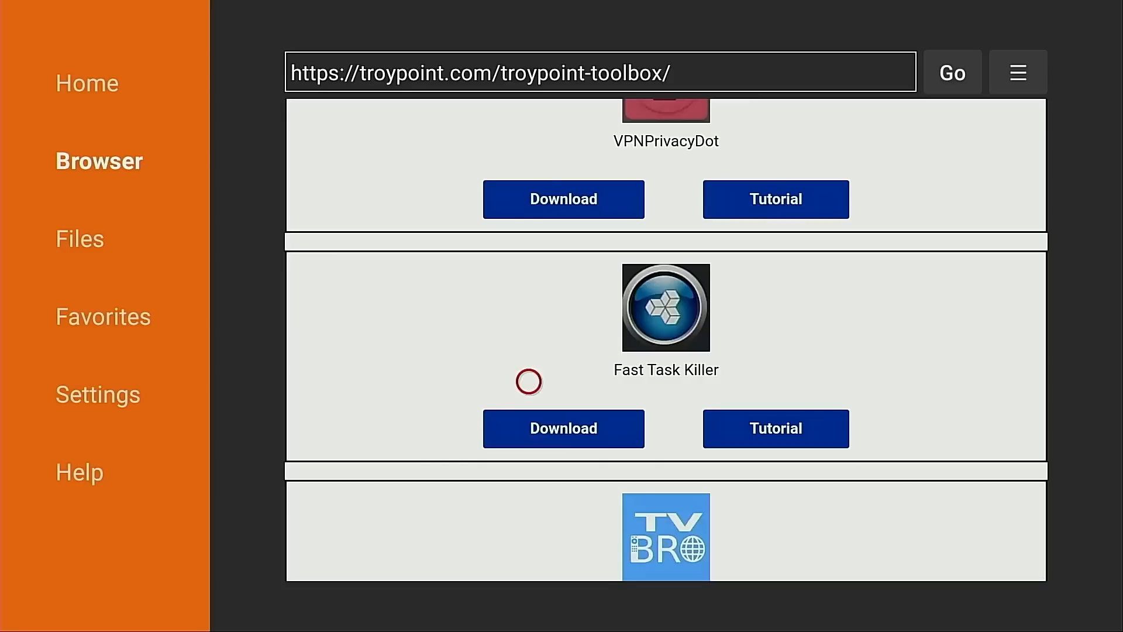
mouse_move(528, 352)
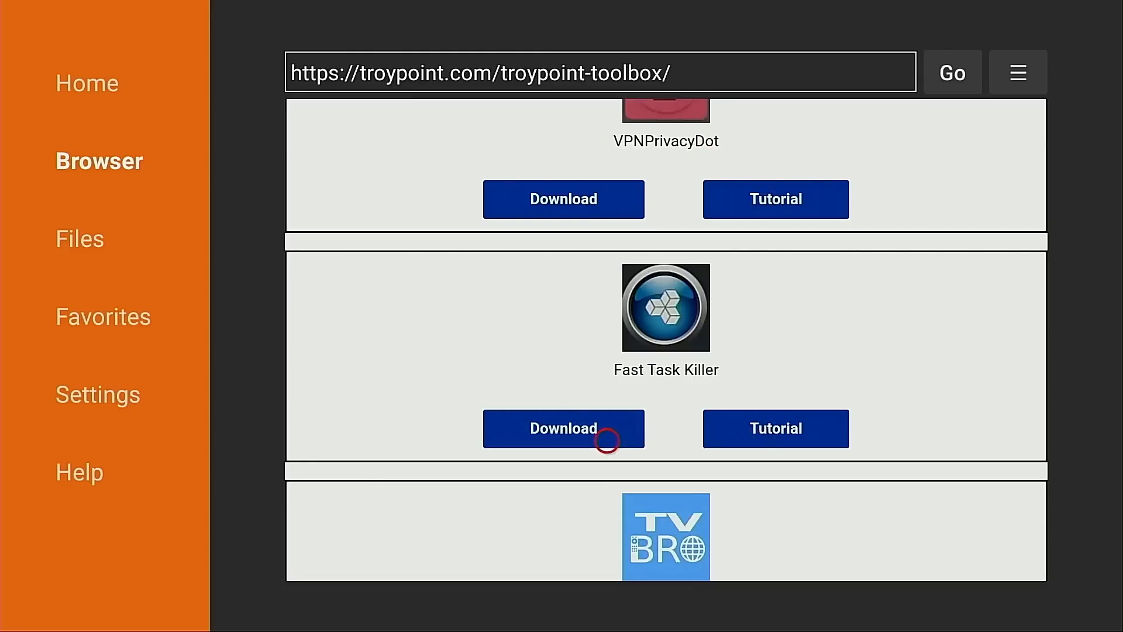
Step: Download Fast Task Killer, install it, finish with DONE and return to the home screen
left_click(563, 429)
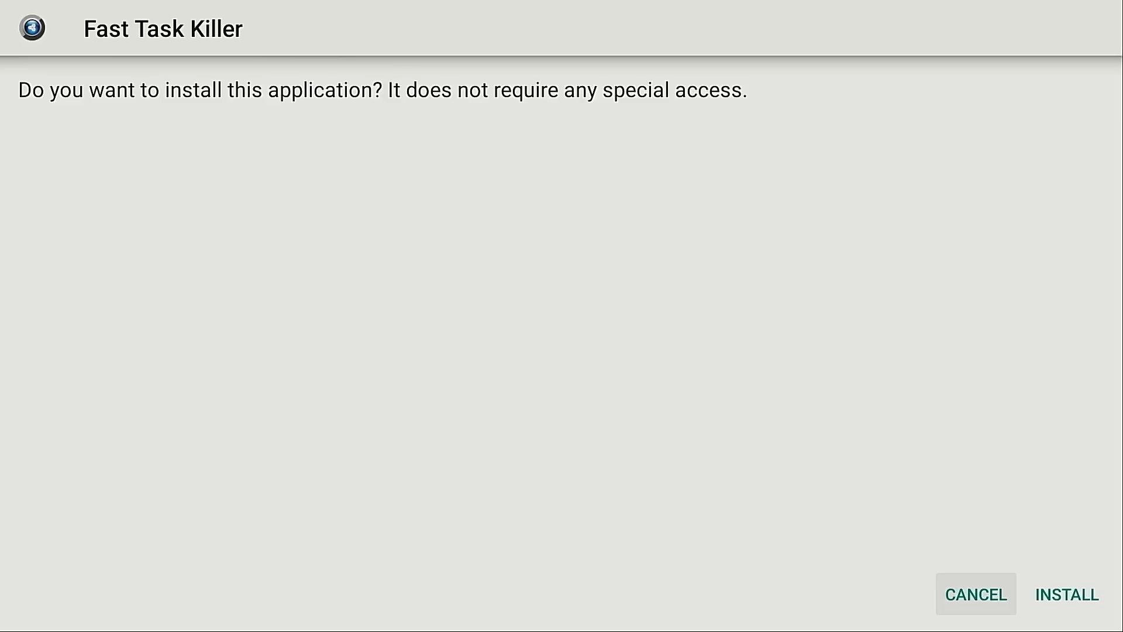
left_click(1066, 595)
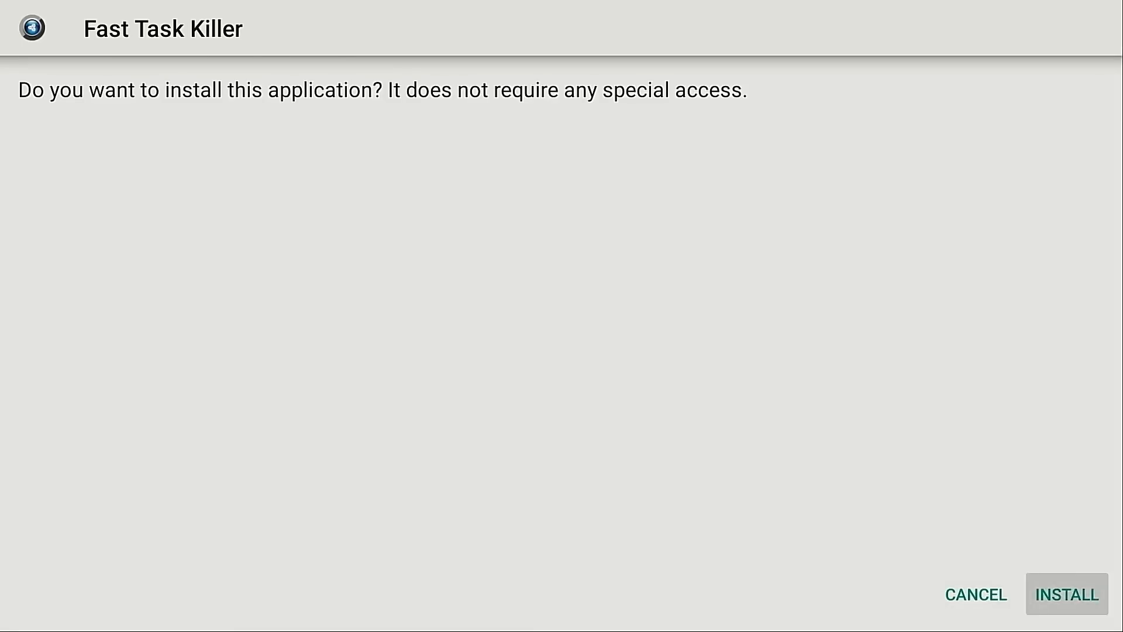
left_click(1067, 594)
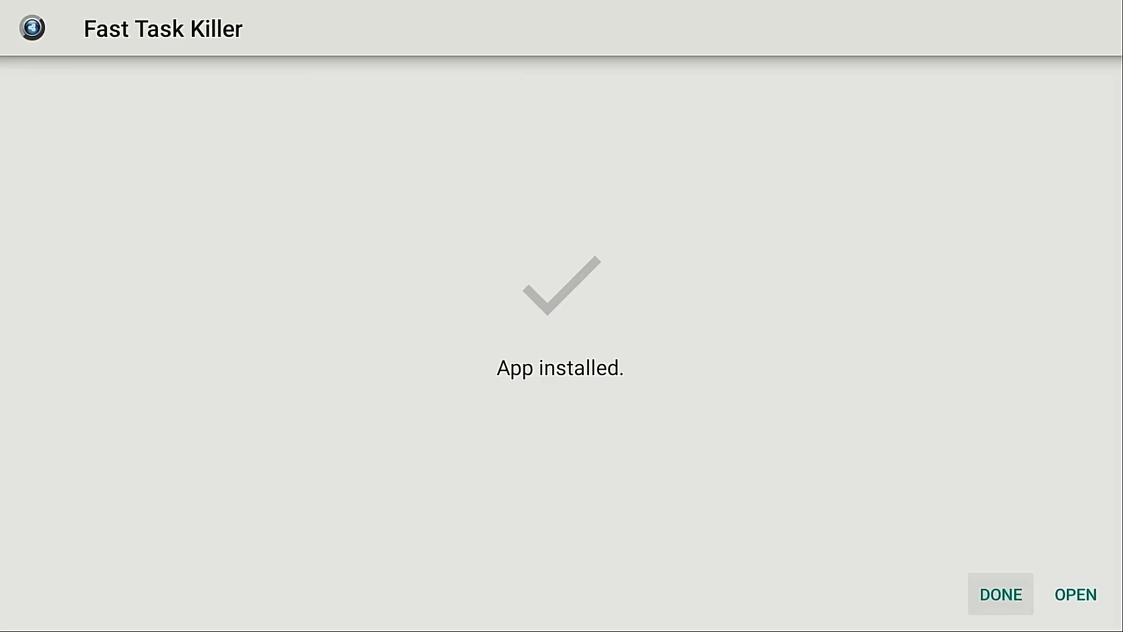
left_click(1000, 595)
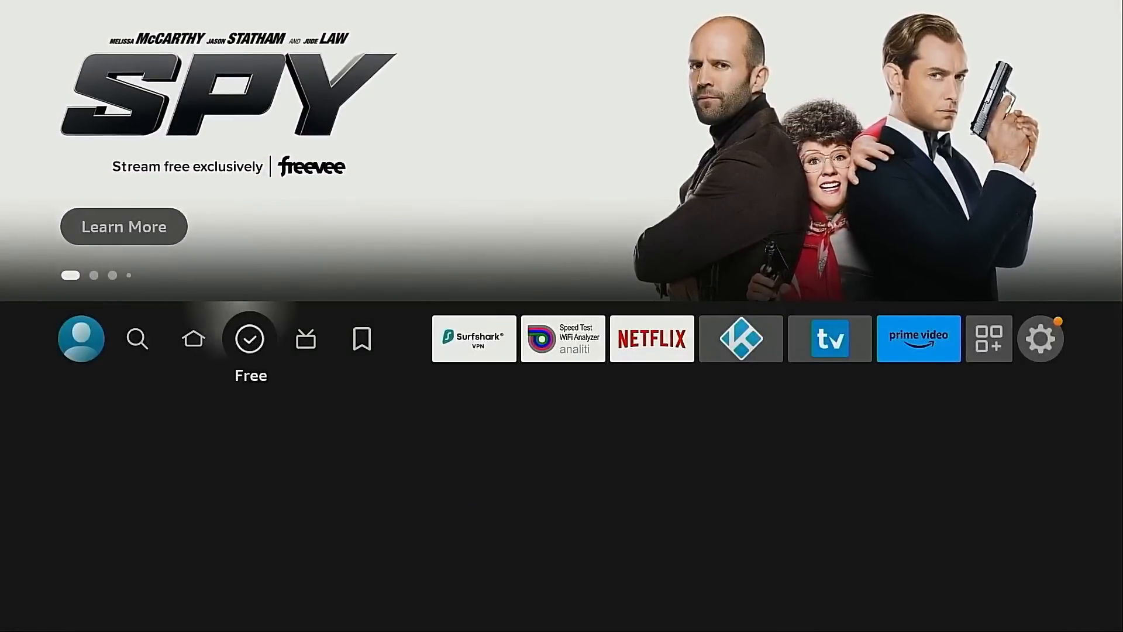
Step: Move Fast Task Killer into the home apps row, right after Surfshark
left_click(830, 339)
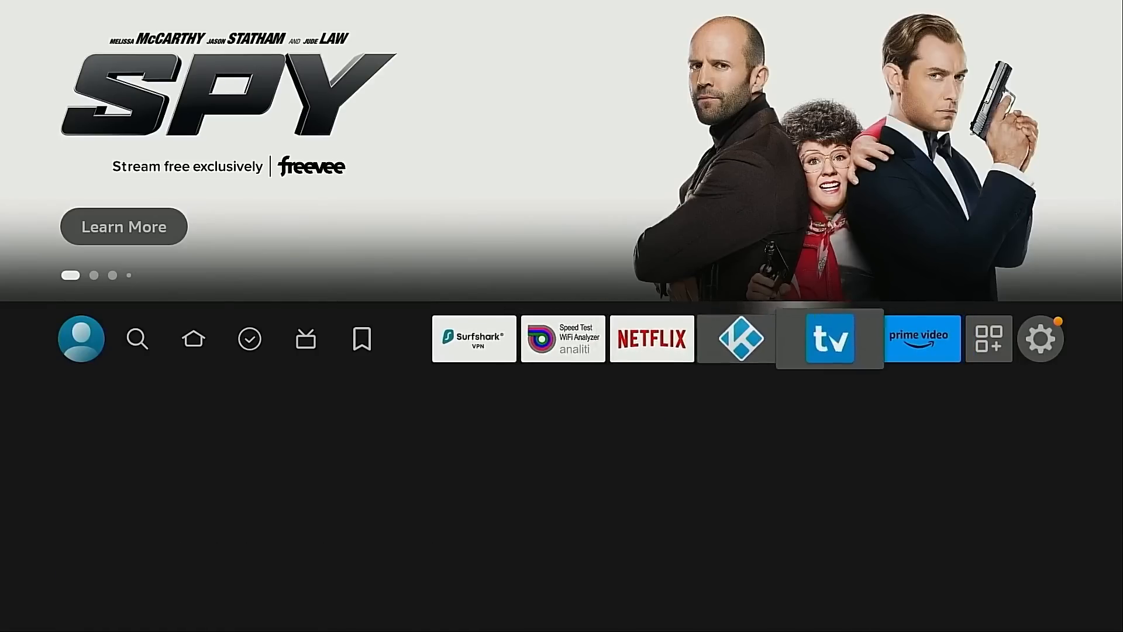
left_click(988, 338)
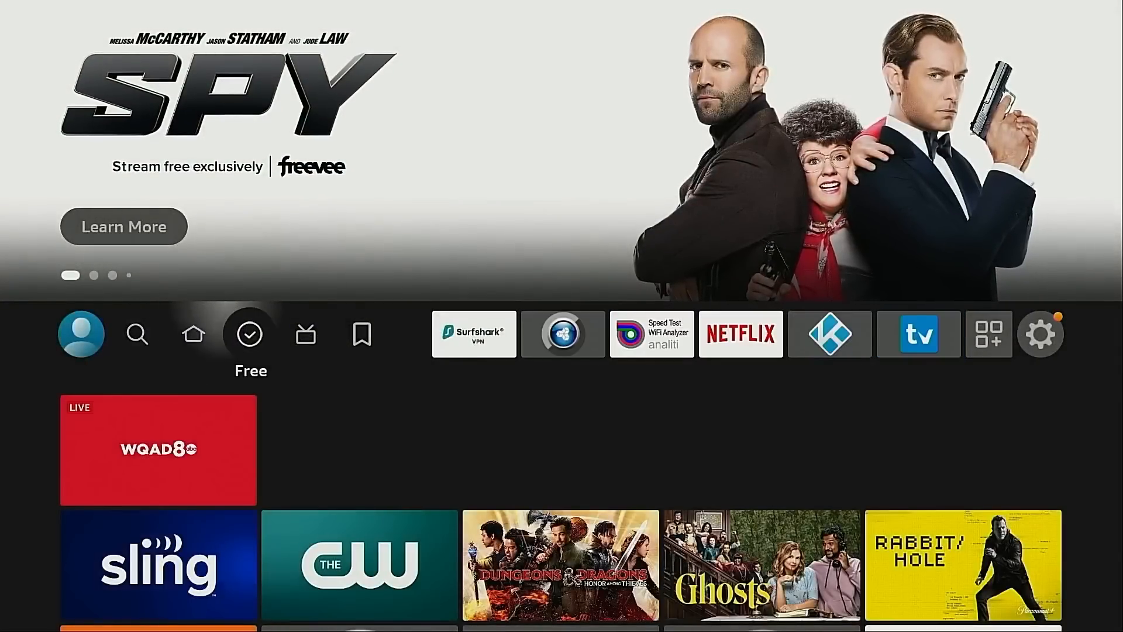
left_click(563, 333)
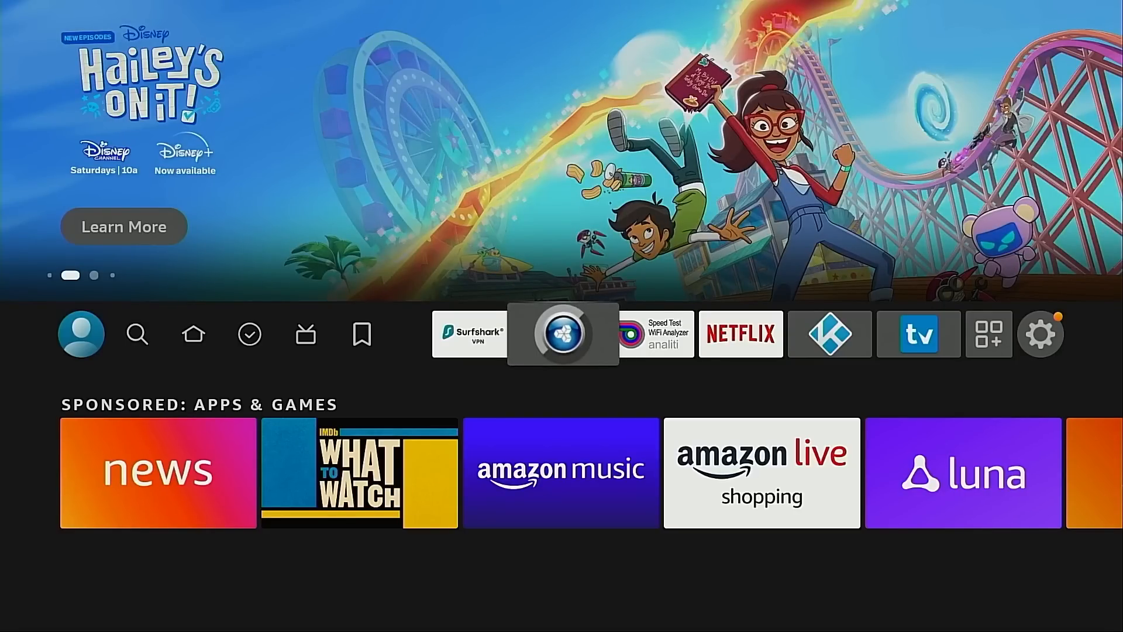
left_click(563, 334)
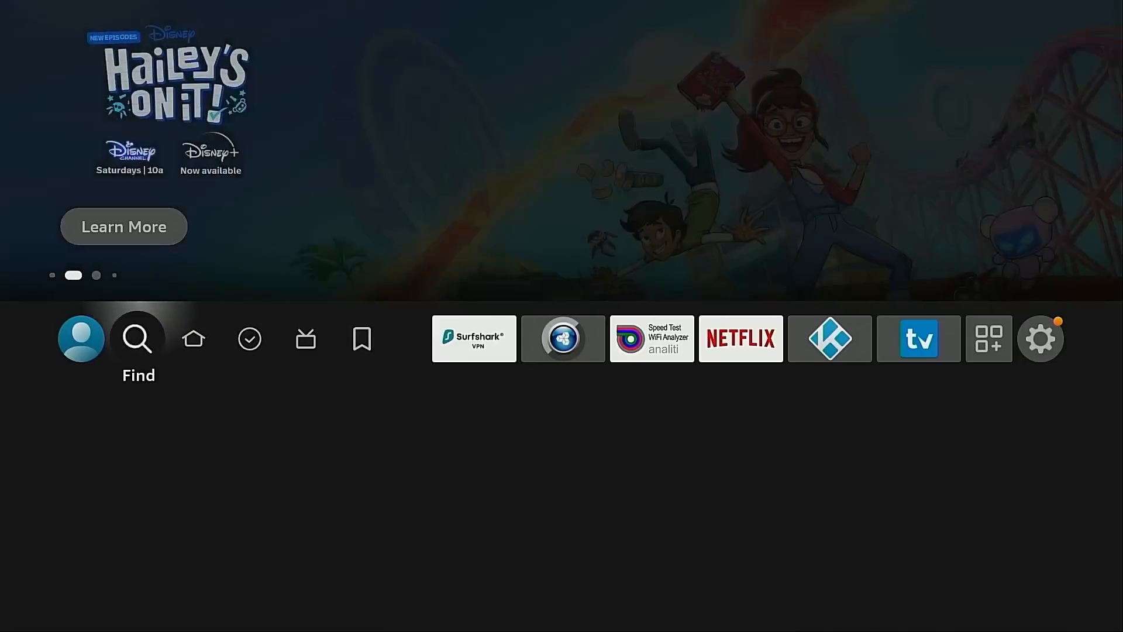
Step: Search 'Td' and pick the 'Tduk App Killer' suggestion to show its results
left_click(137, 337)
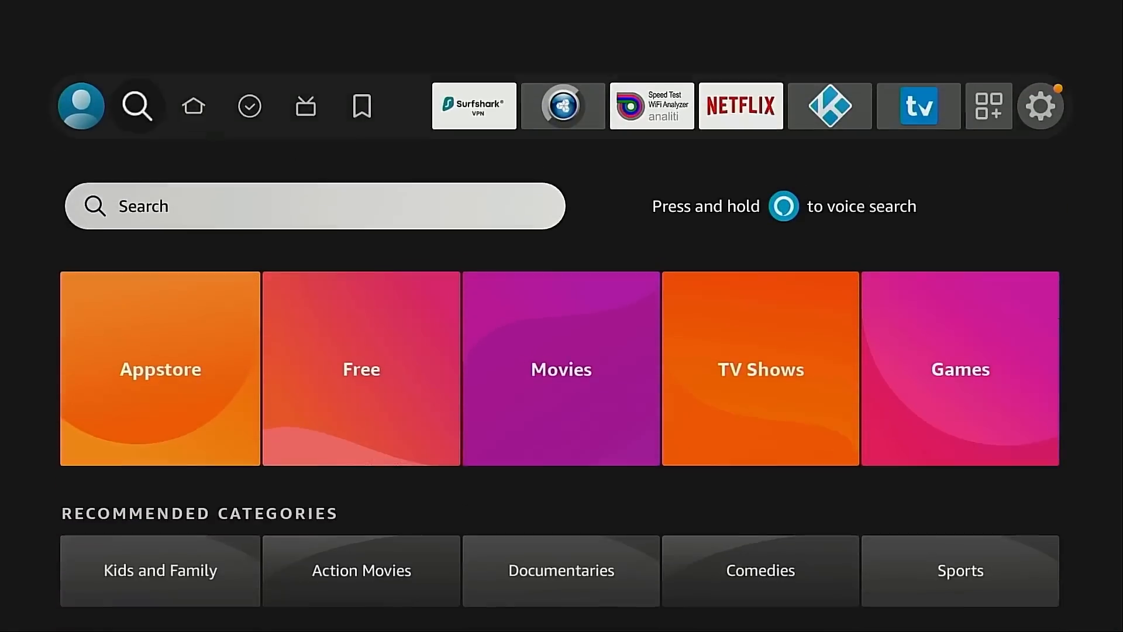
left_click(314, 206)
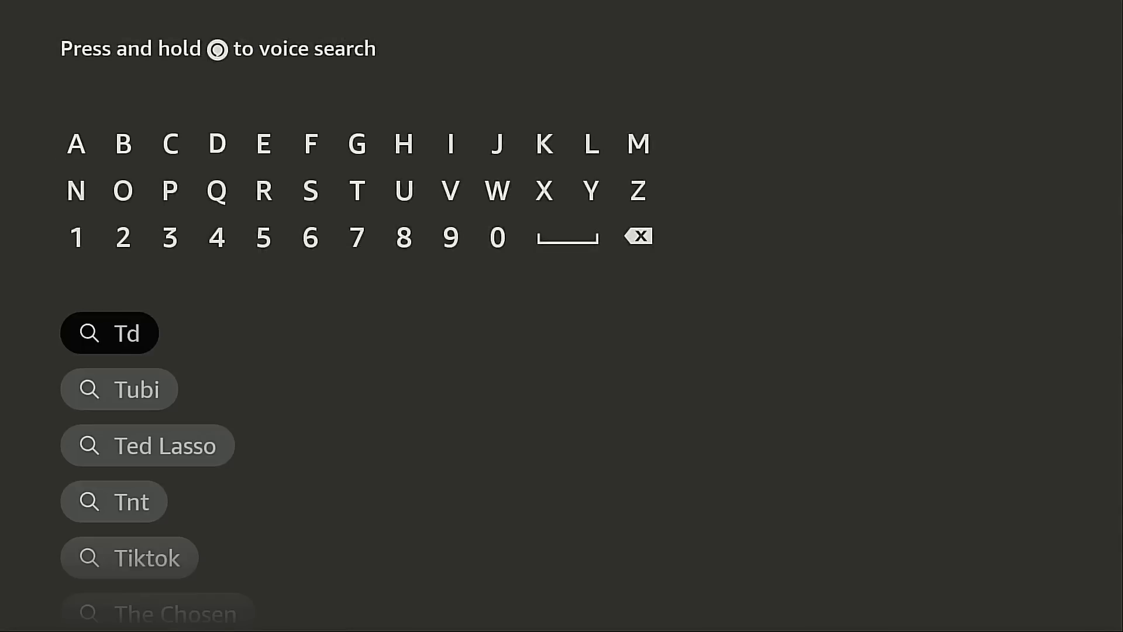
mouse_move(263, 236)
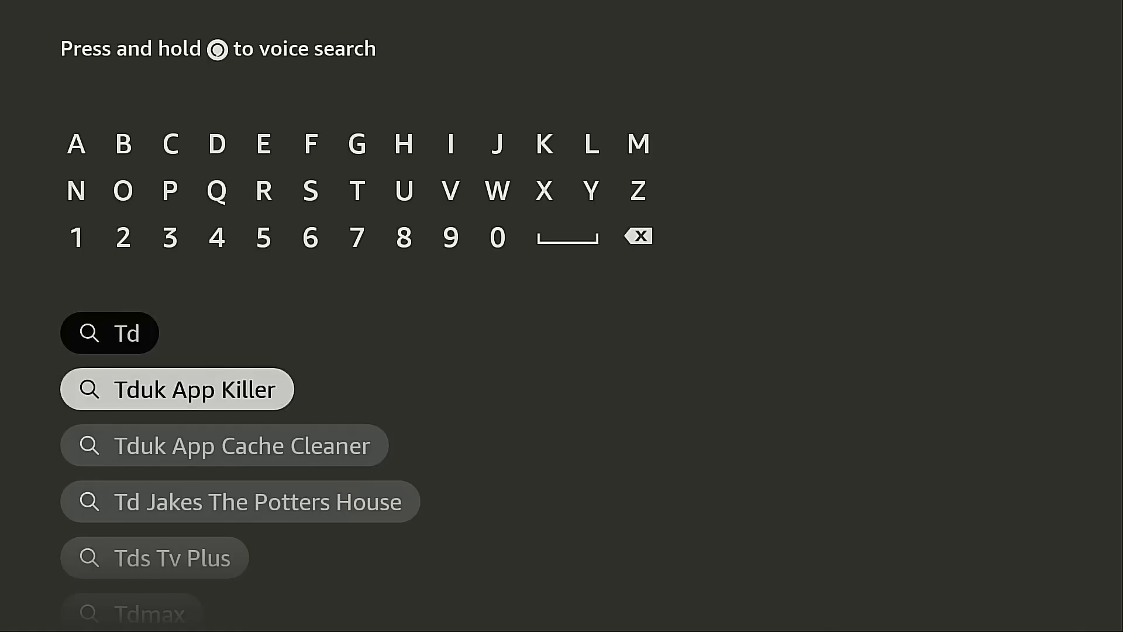
left_click(177, 389)
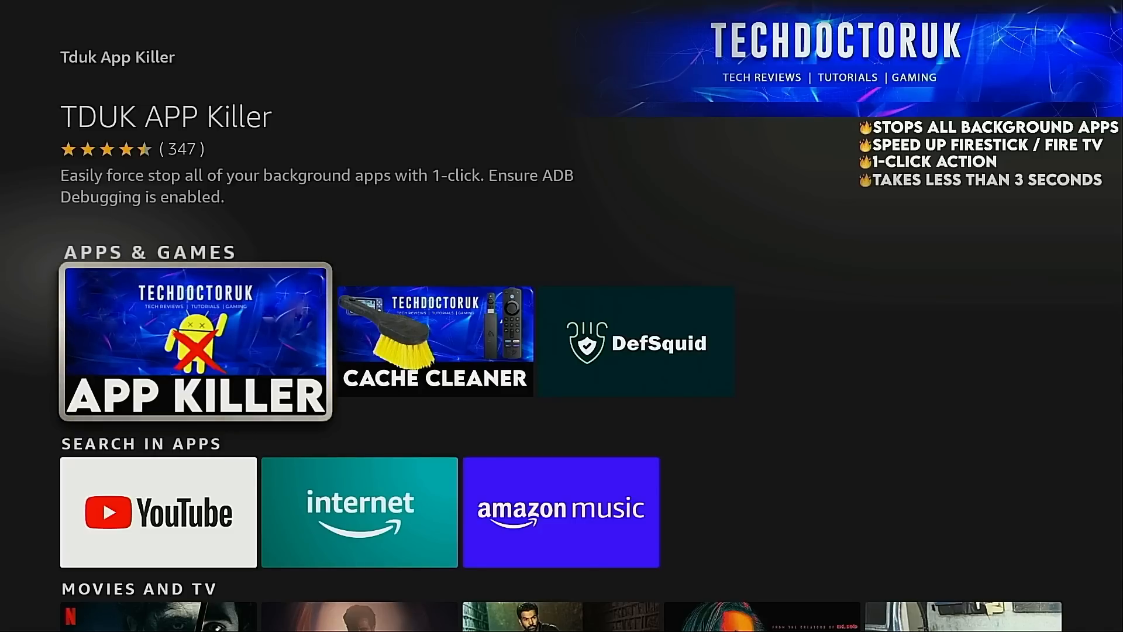
Step: Get TDUK APP Killer from its store tile, wait for the install, and launch it
left_click(195, 339)
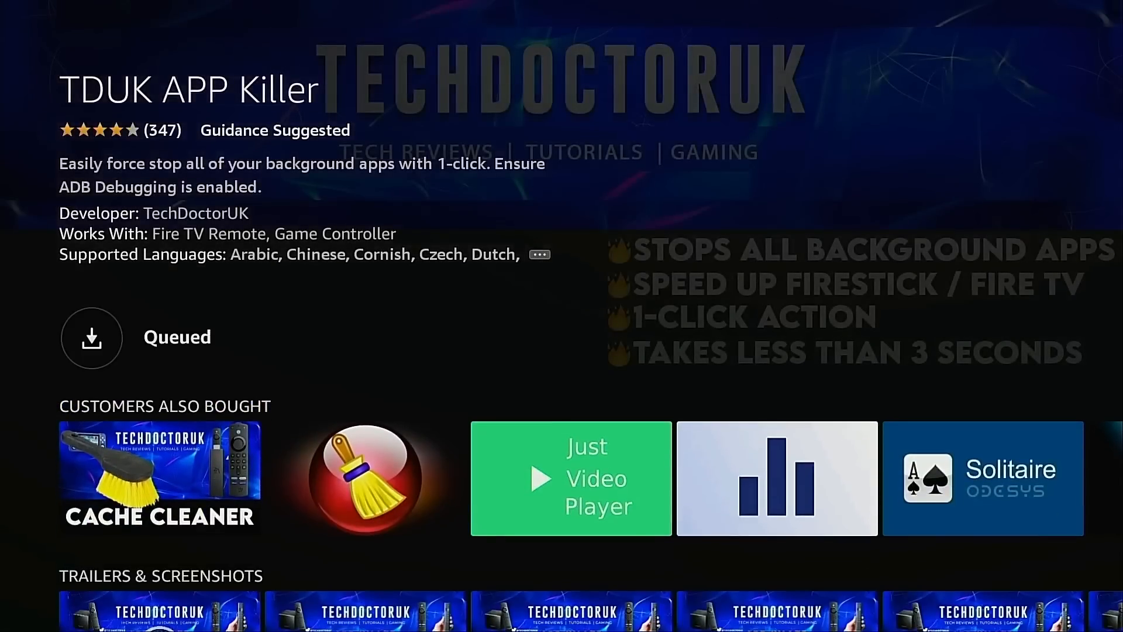
left_click(91, 337)
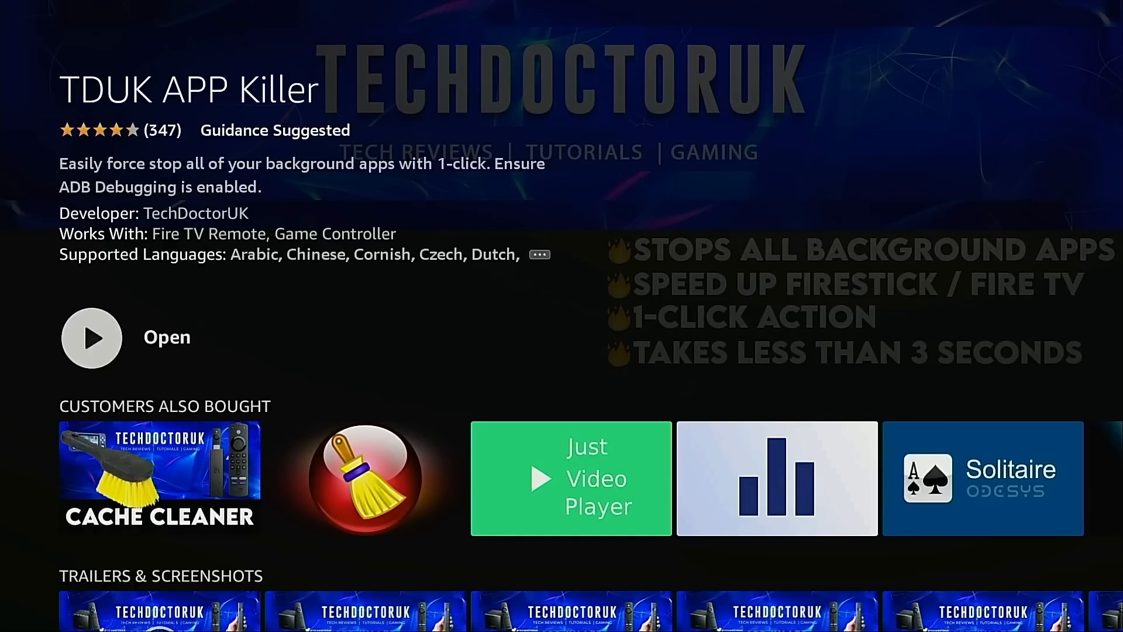
left_click(91, 337)
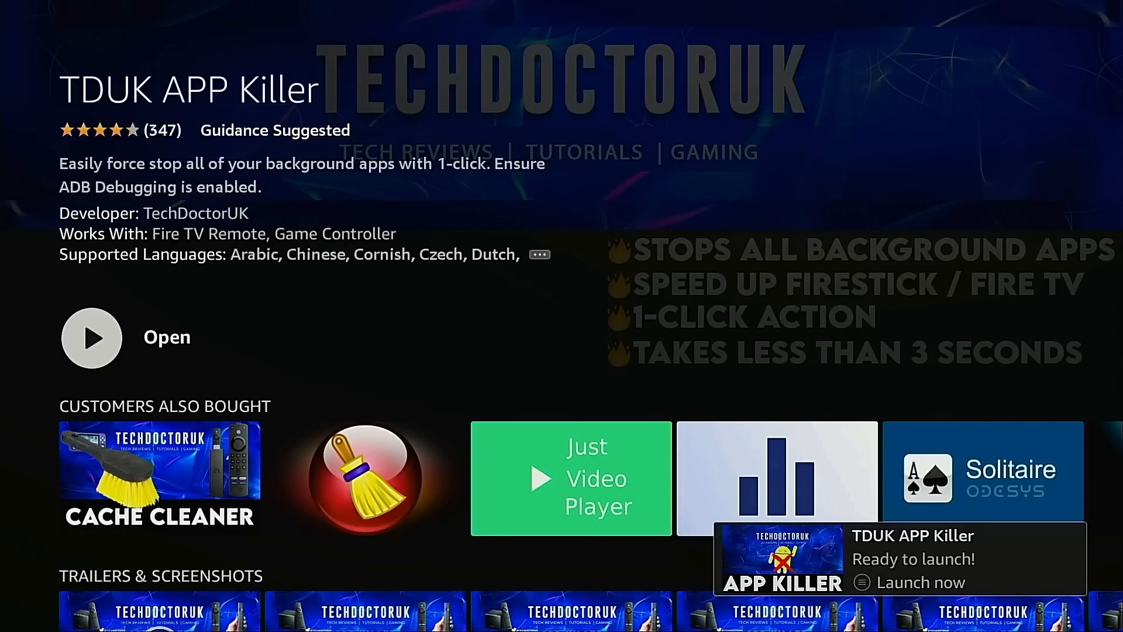
left_click(920, 582)
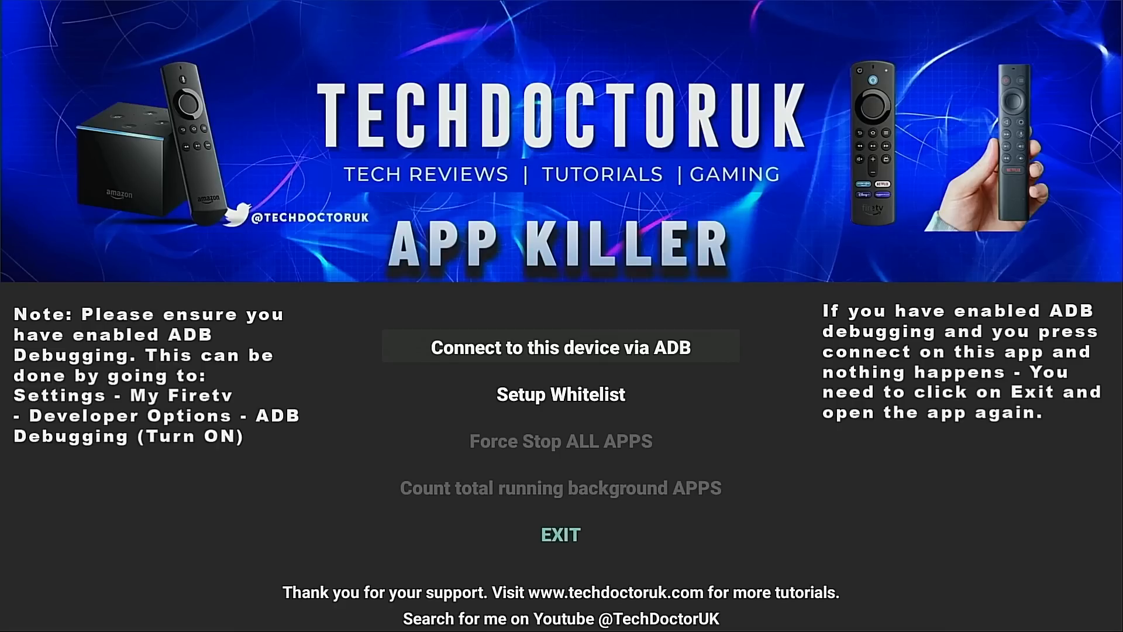
Step: Go home, pass through Settings > My Fire TV, then bring up the home screen's app shortcuts panel
left_click(559, 535)
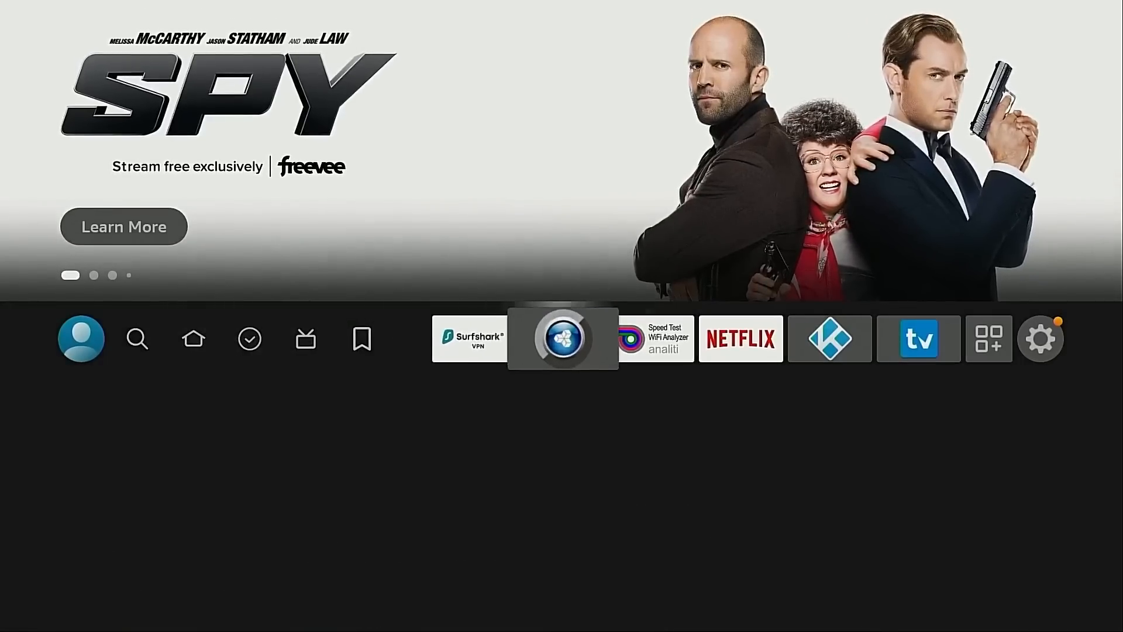
left_click(1041, 338)
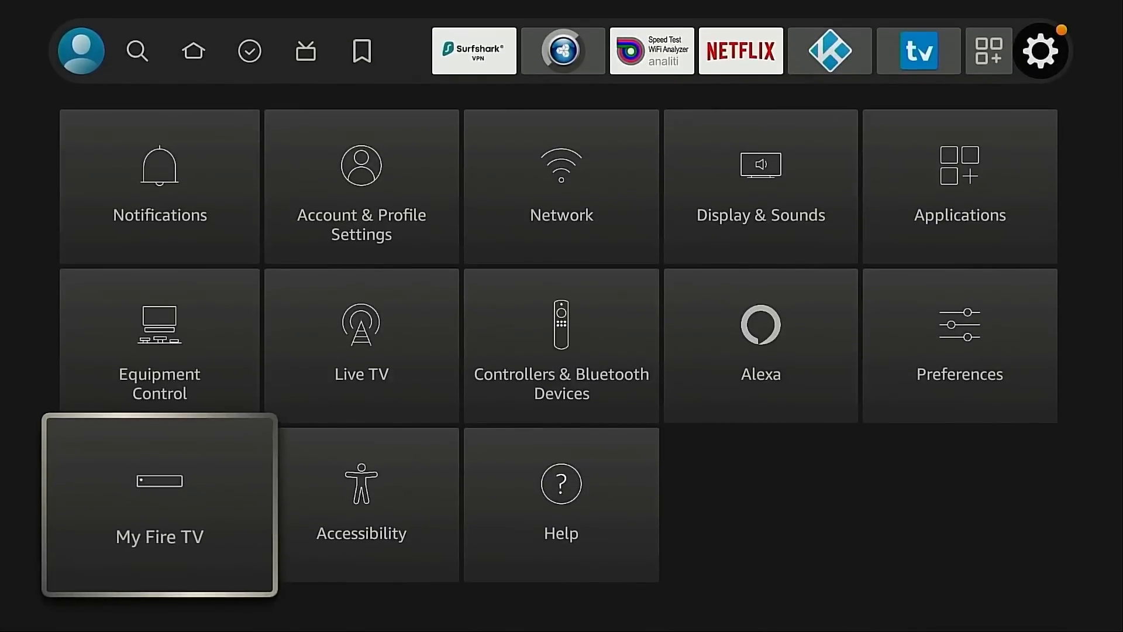
left_click(160, 504)
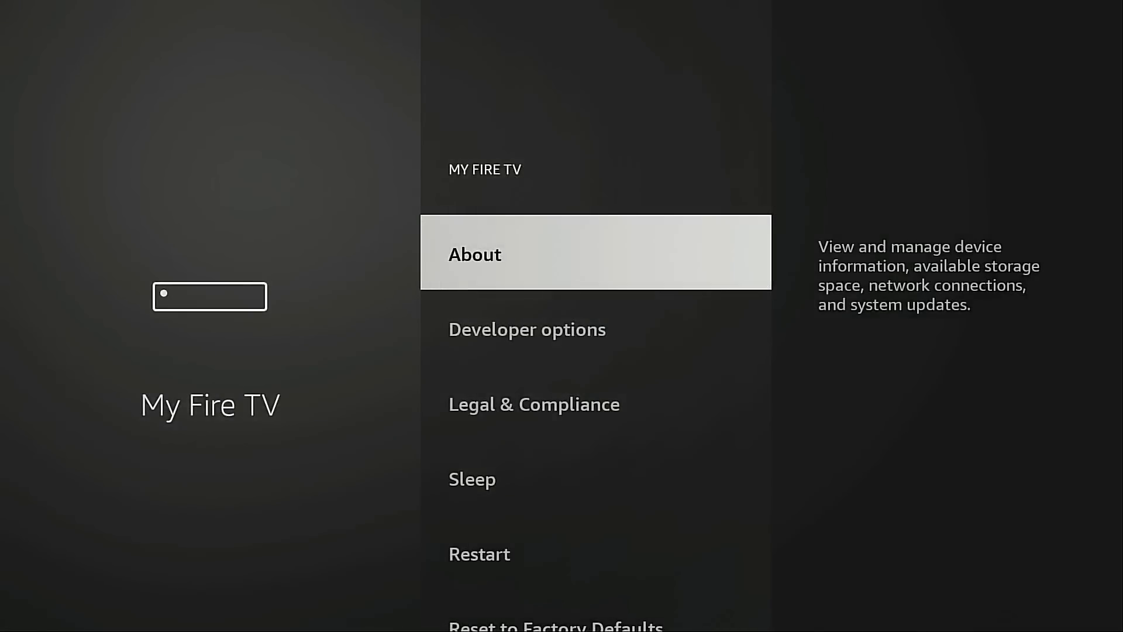
left_click(526, 329)
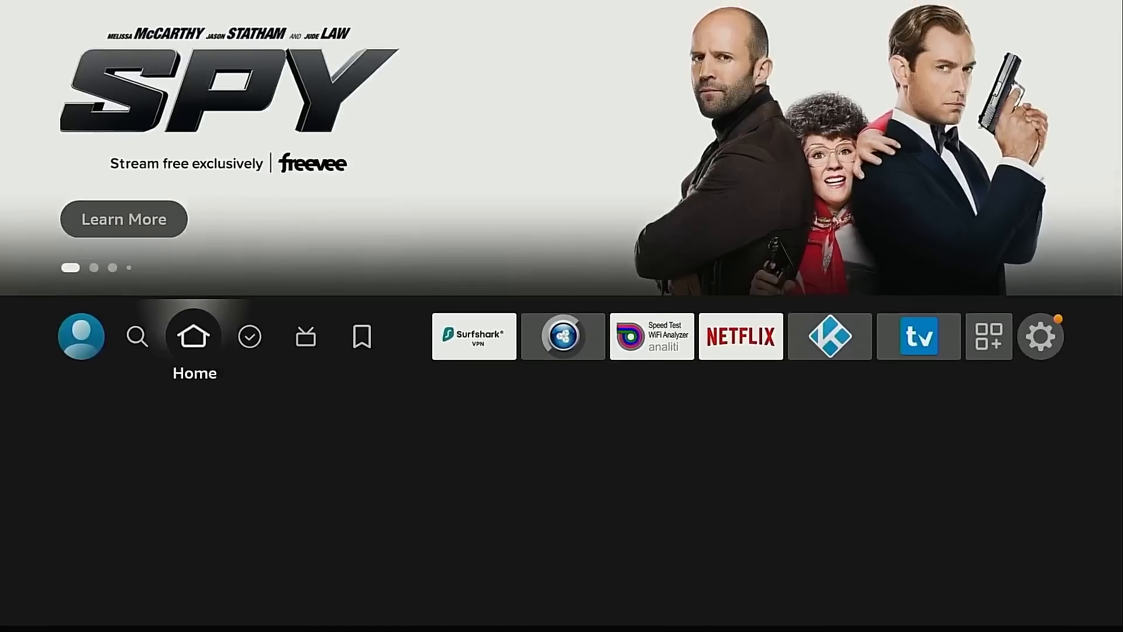
left_click(988, 337)
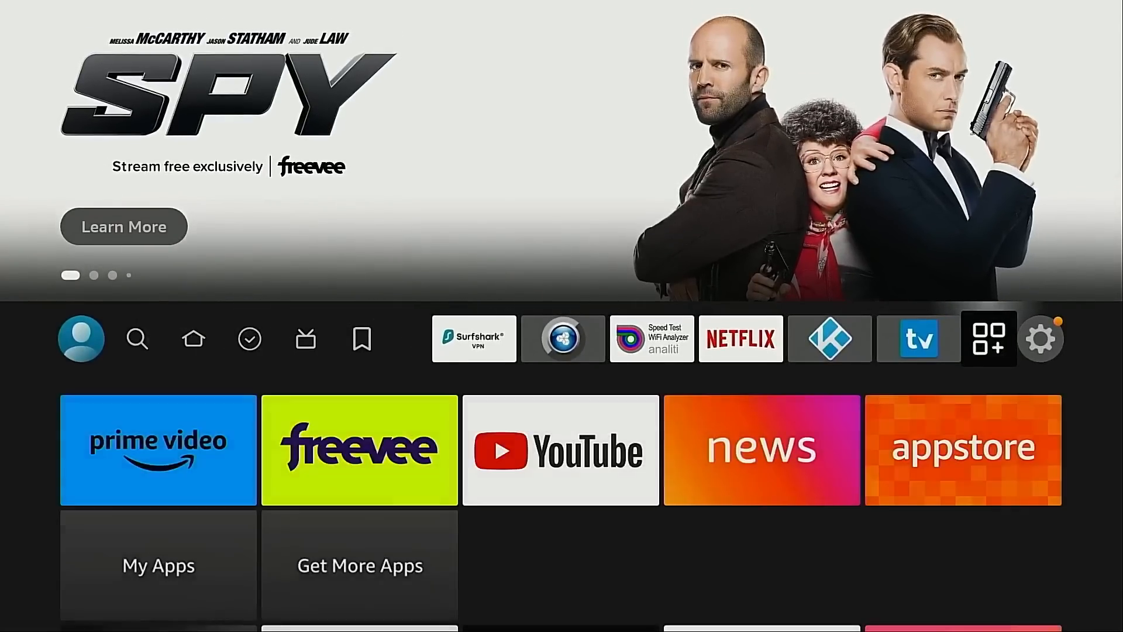
Step: Launch TDUK App Killer from Your Apps & Channels
left_click(988, 338)
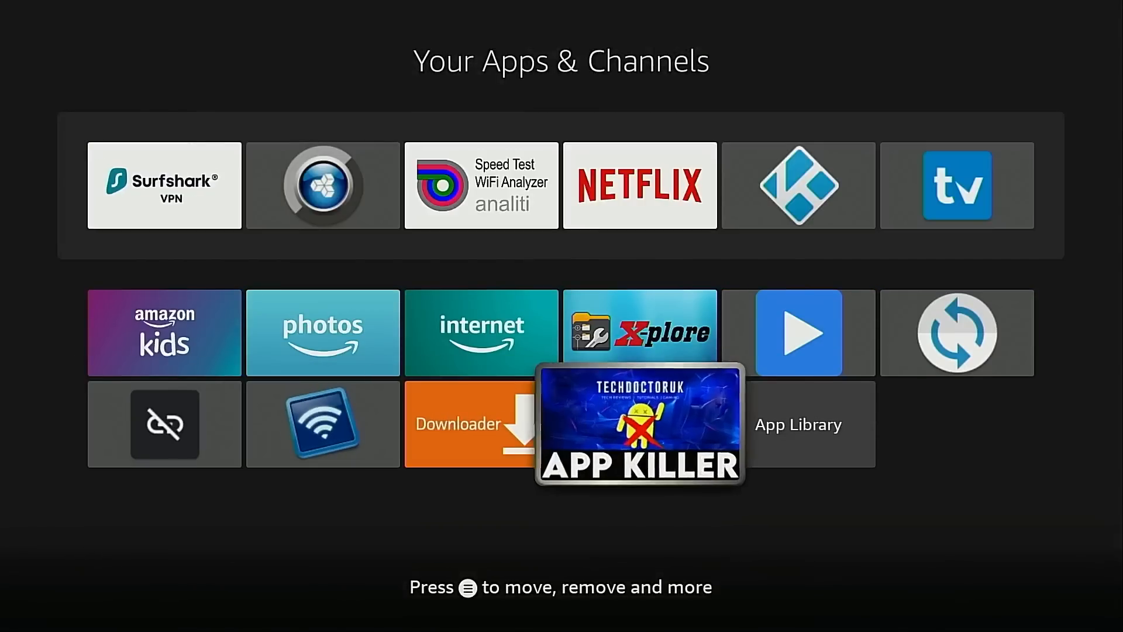
left_click(638, 424)
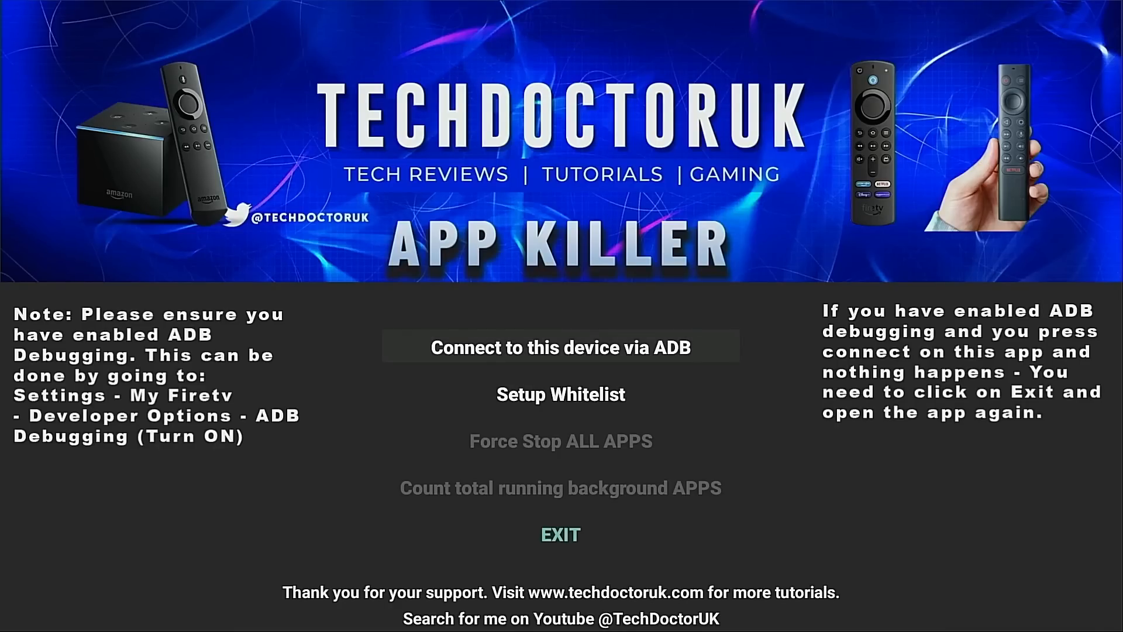
Step: Connect App Killer to this device via ADB, always allowing debugging from this computer
left_click(561, 348)
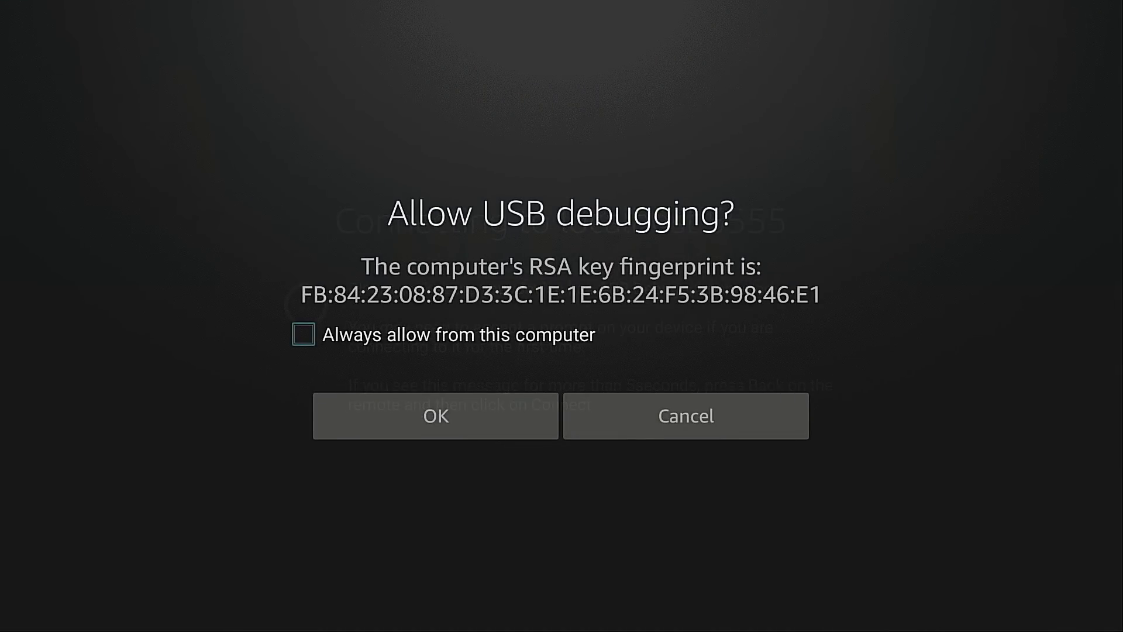
left_click(302, 334)
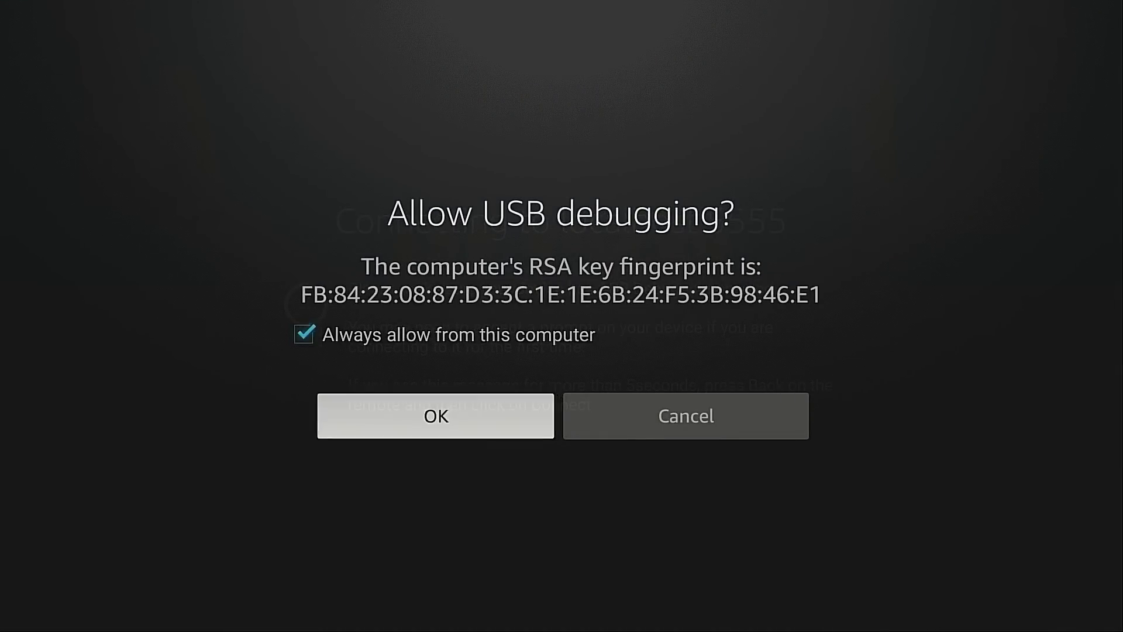
left_click(435, 415)
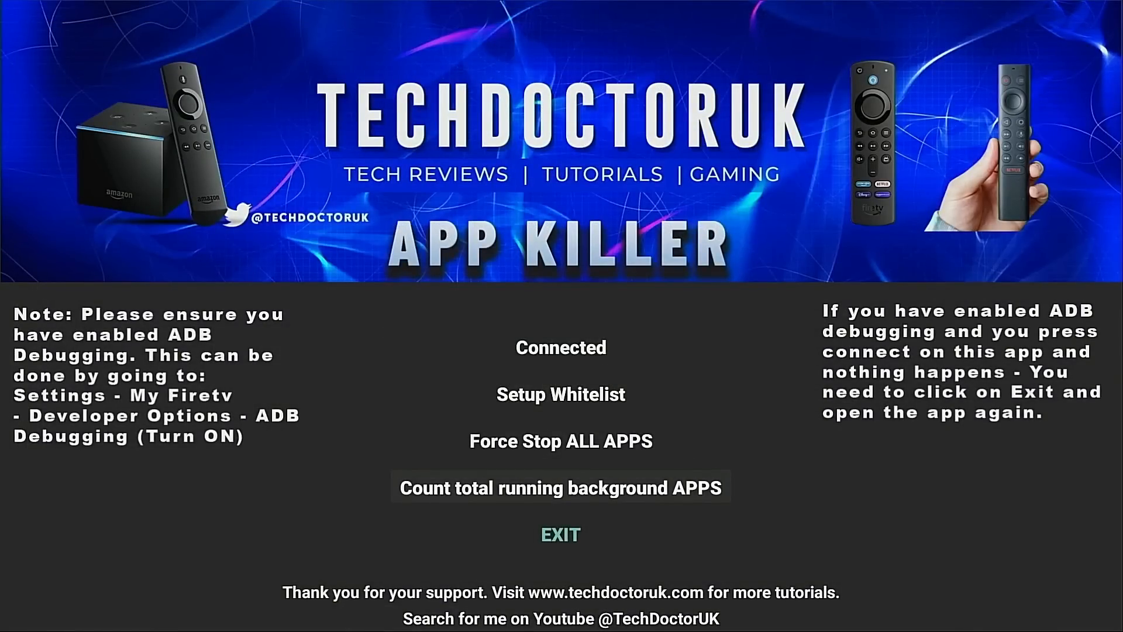
left_click(560, 487)
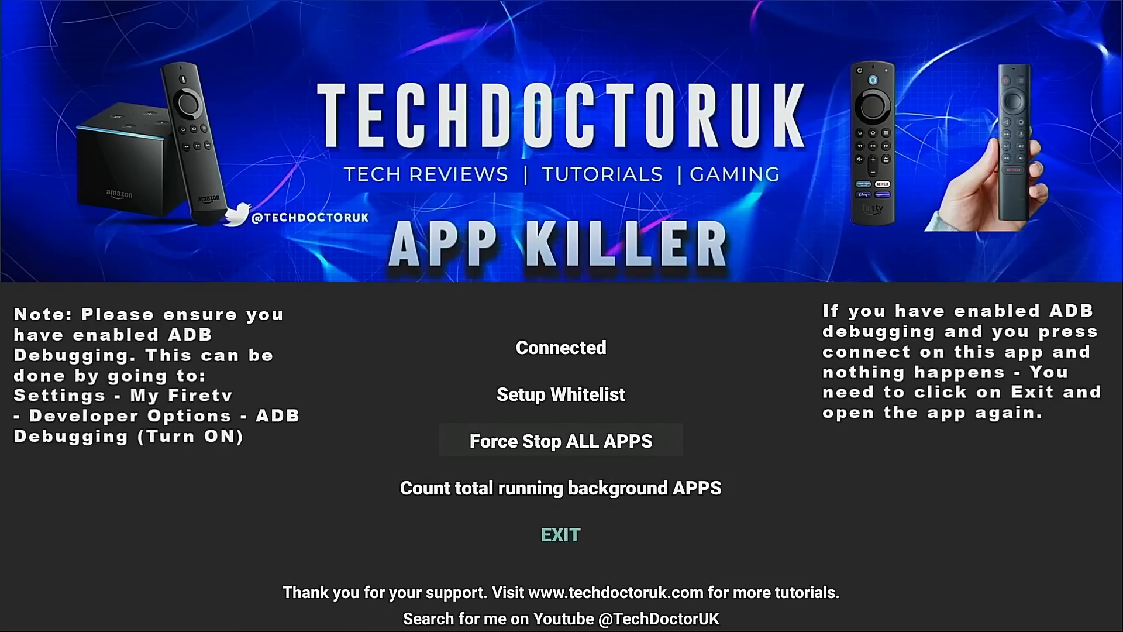
left_click(560, 440)
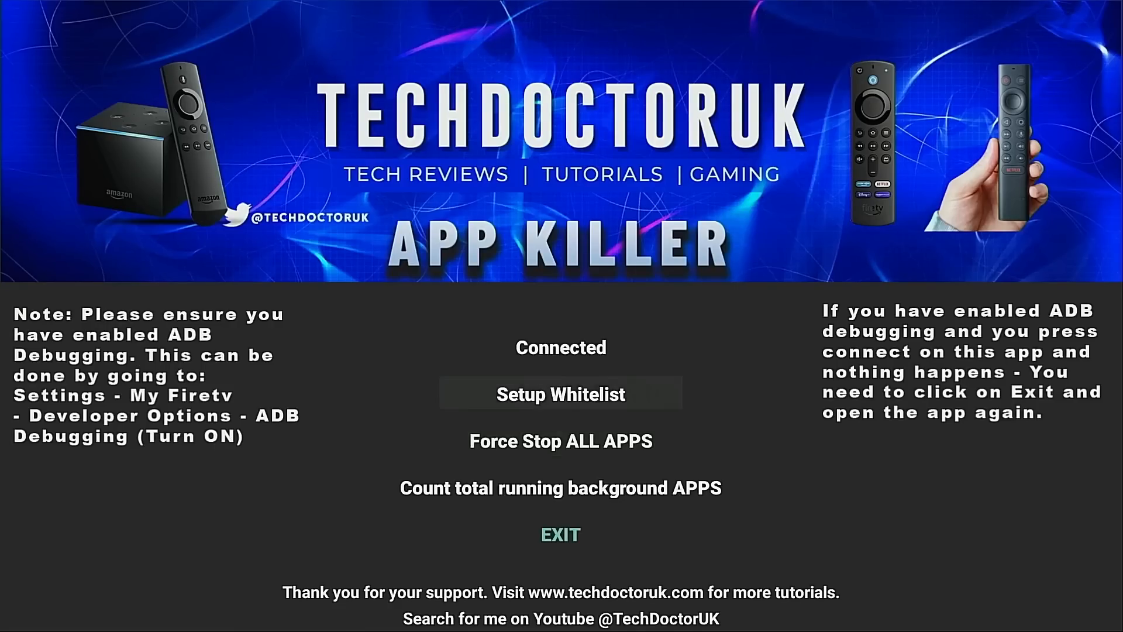
Step: In Setup Whitelist, switch on Surfshark and Mouse Toggle for Fire TV, reviewing the app list
left_click(560, 395)
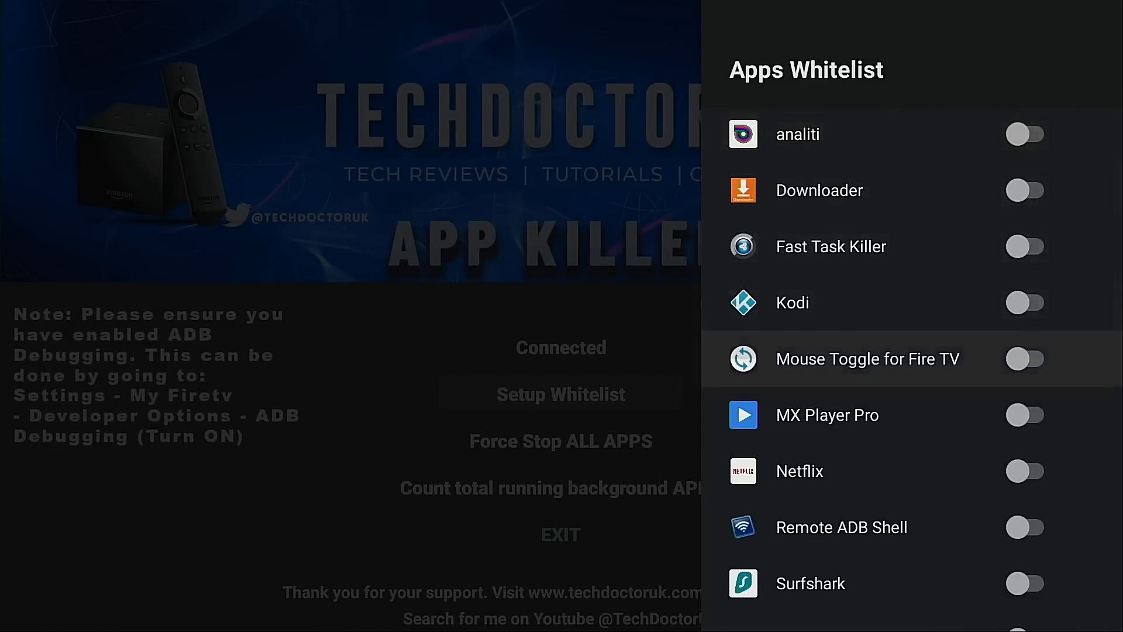
scroll("down", 3)
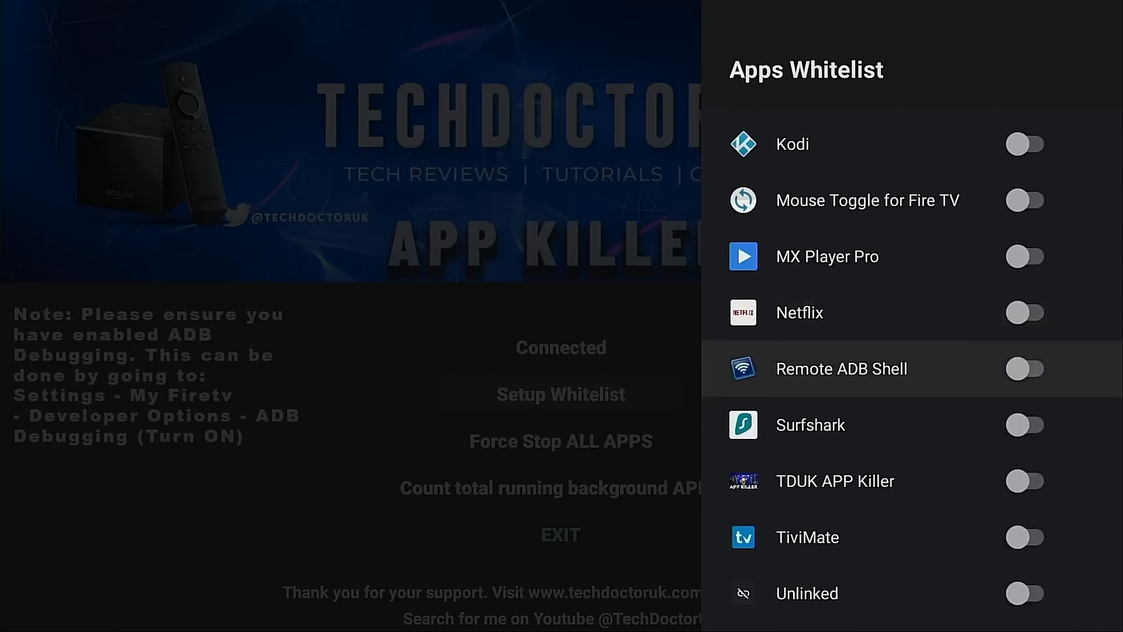
scroll("up", 3)
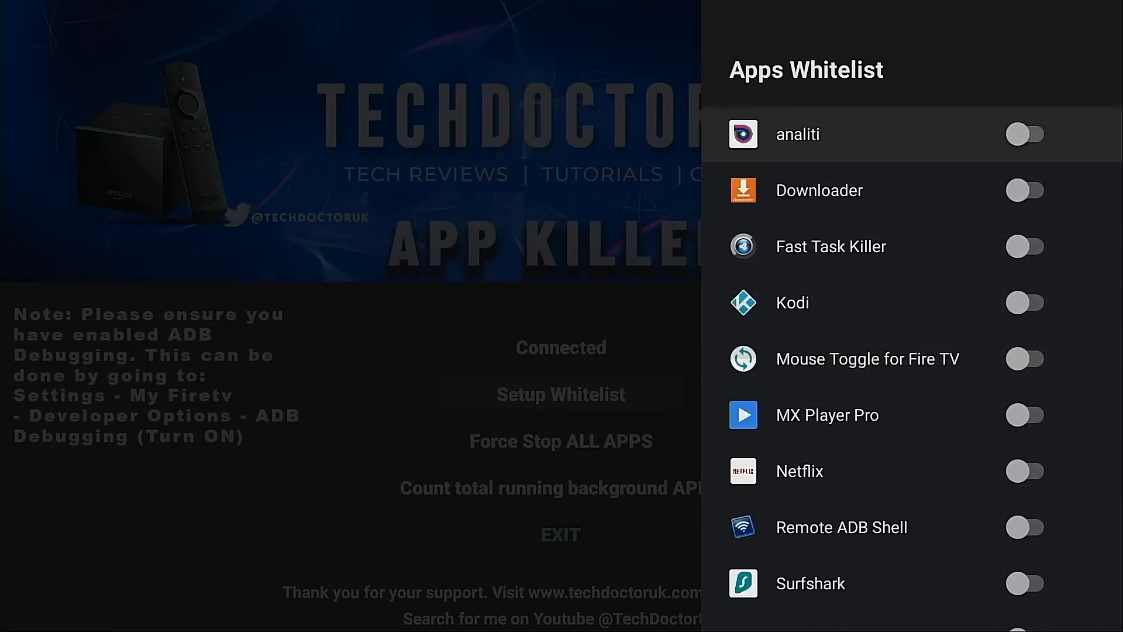
scroll("down", 3)
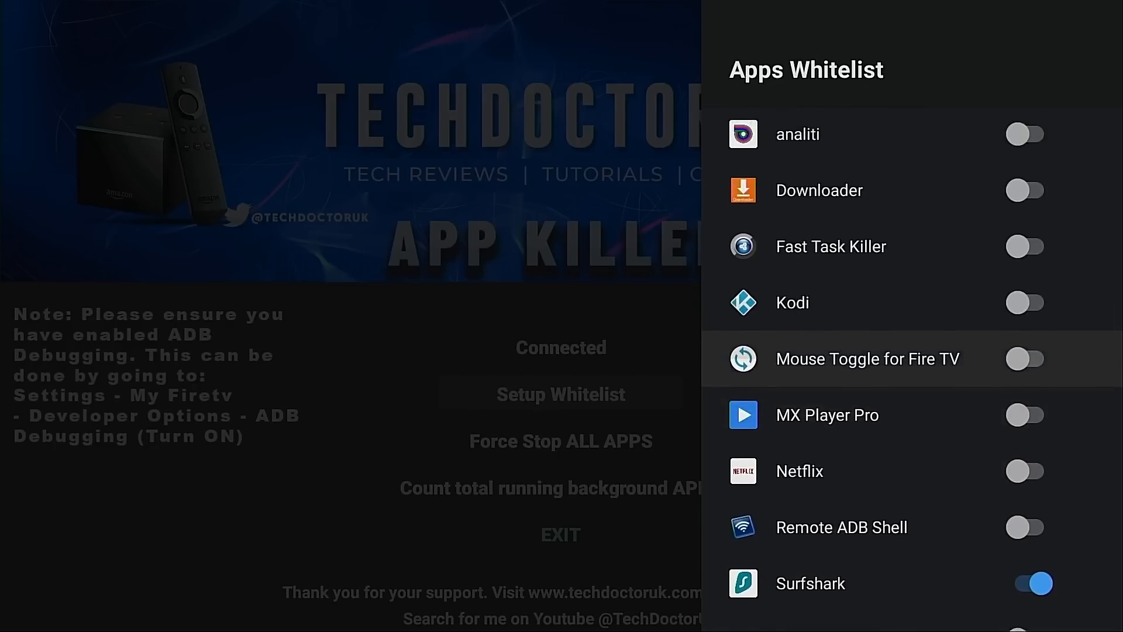
left_click(1025, 358)
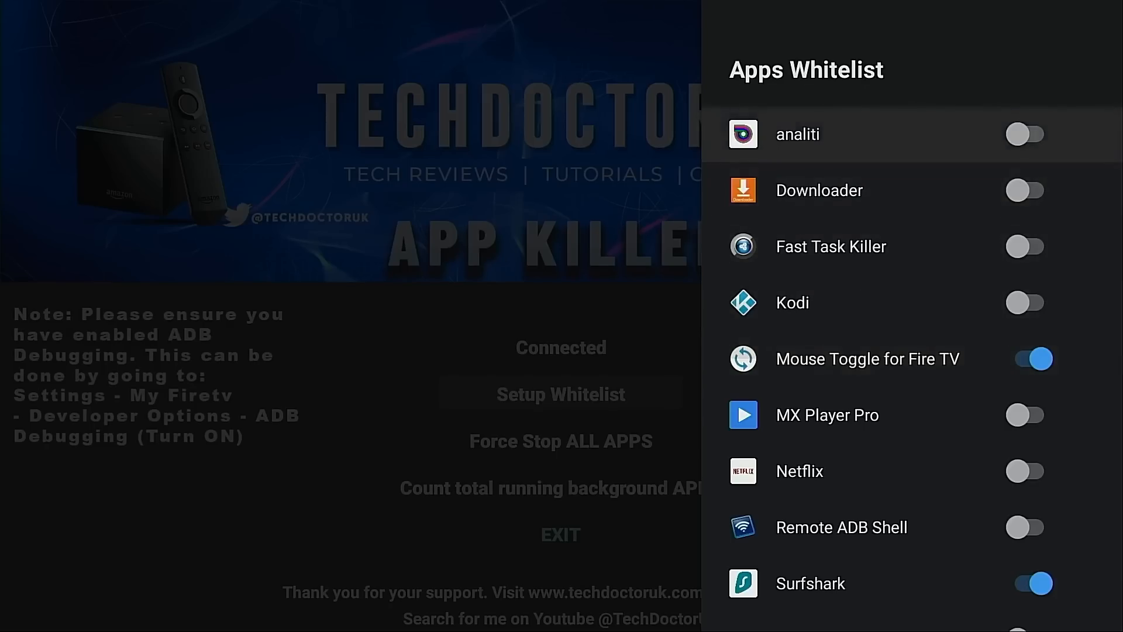
scroll("down", 3)
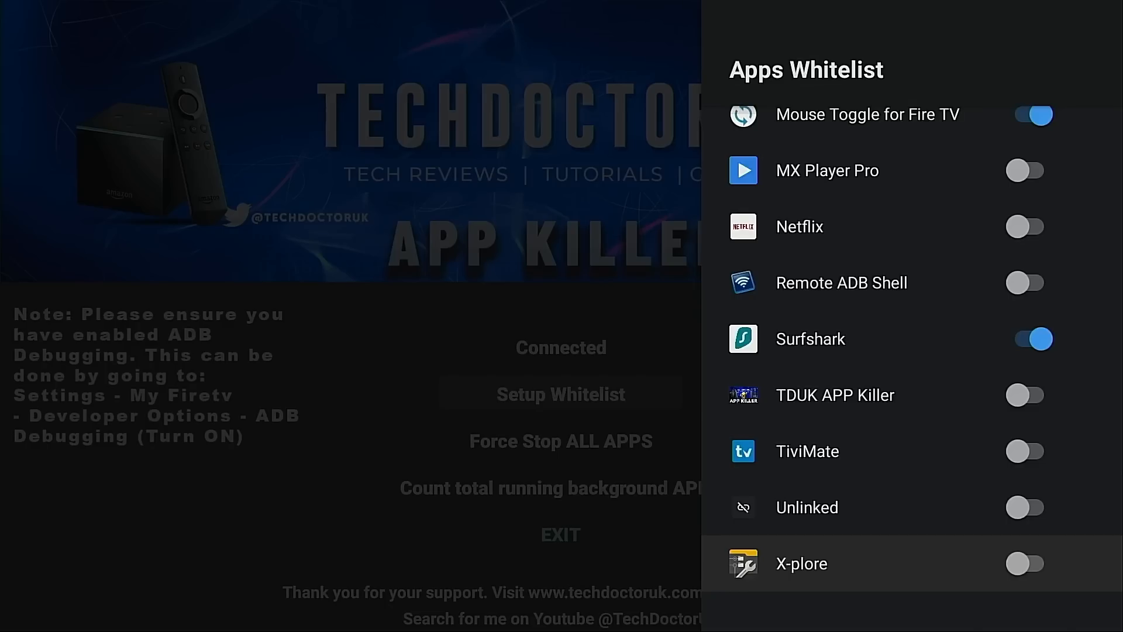
scroll("up", 3)
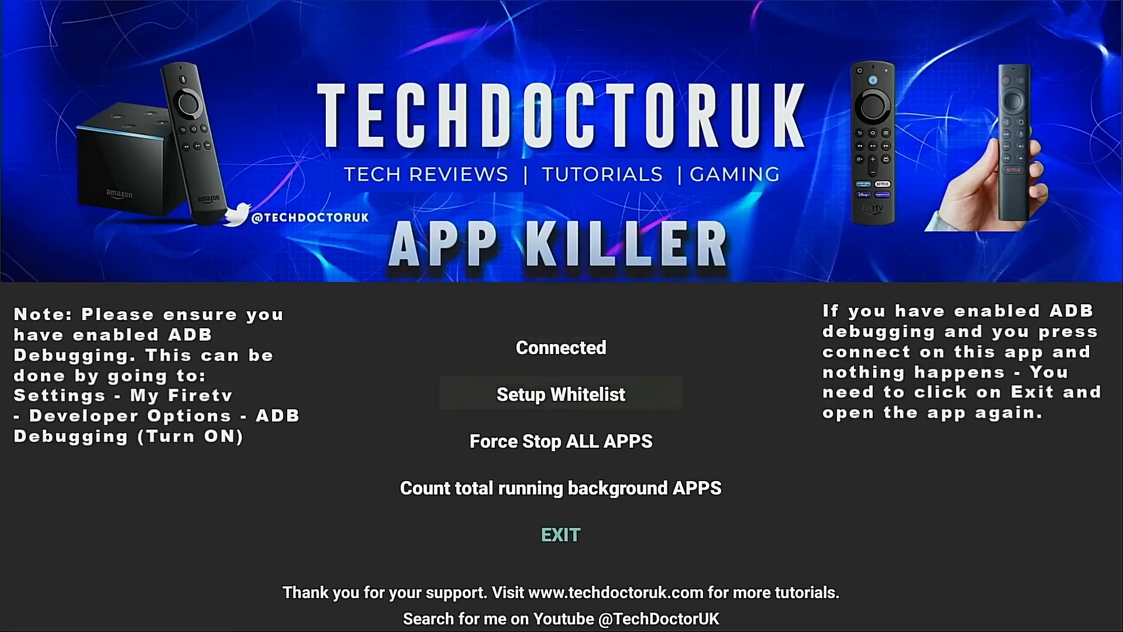
mouse_move(560, 441)
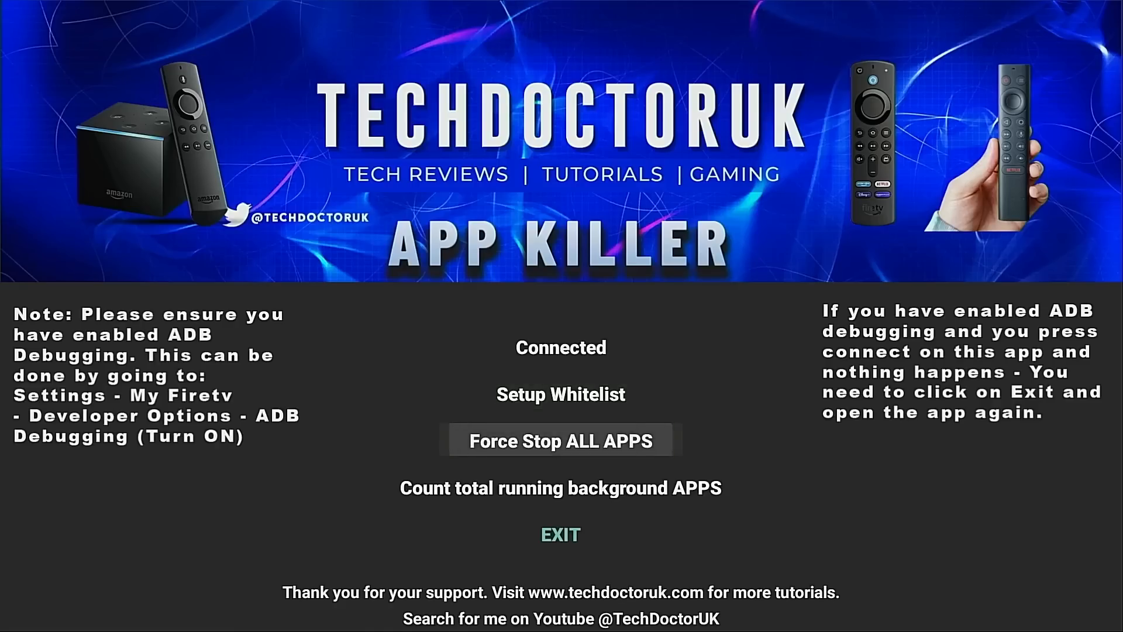
Step: Run Force Stop ALL APPS, dropping back to the Fire TV home screen
left_click(561, 440)
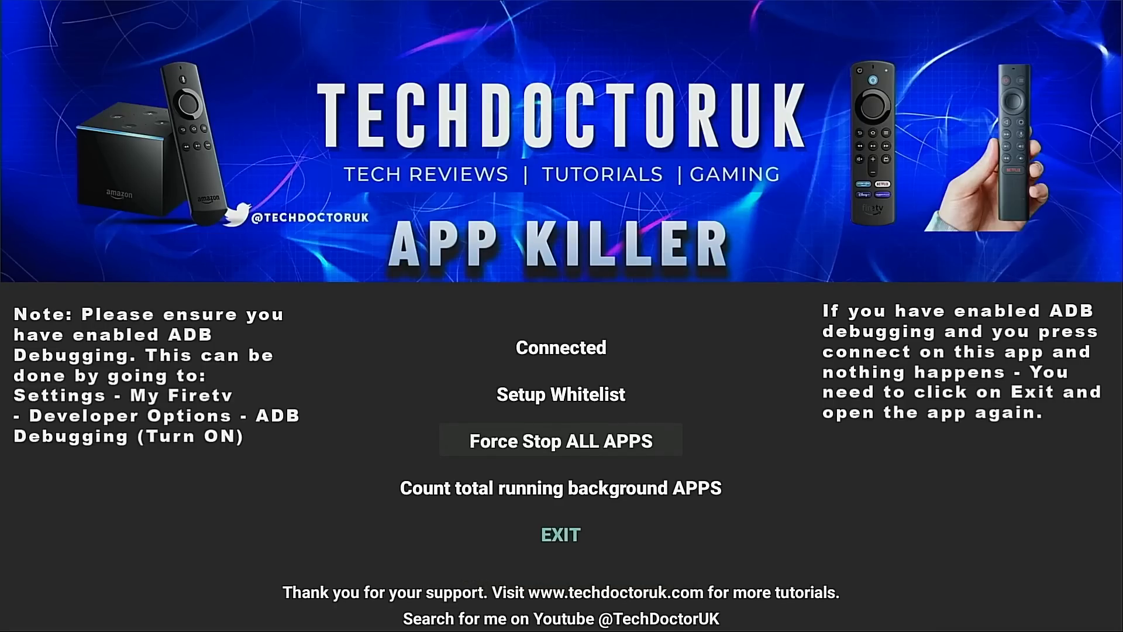
left_click(561, 534)
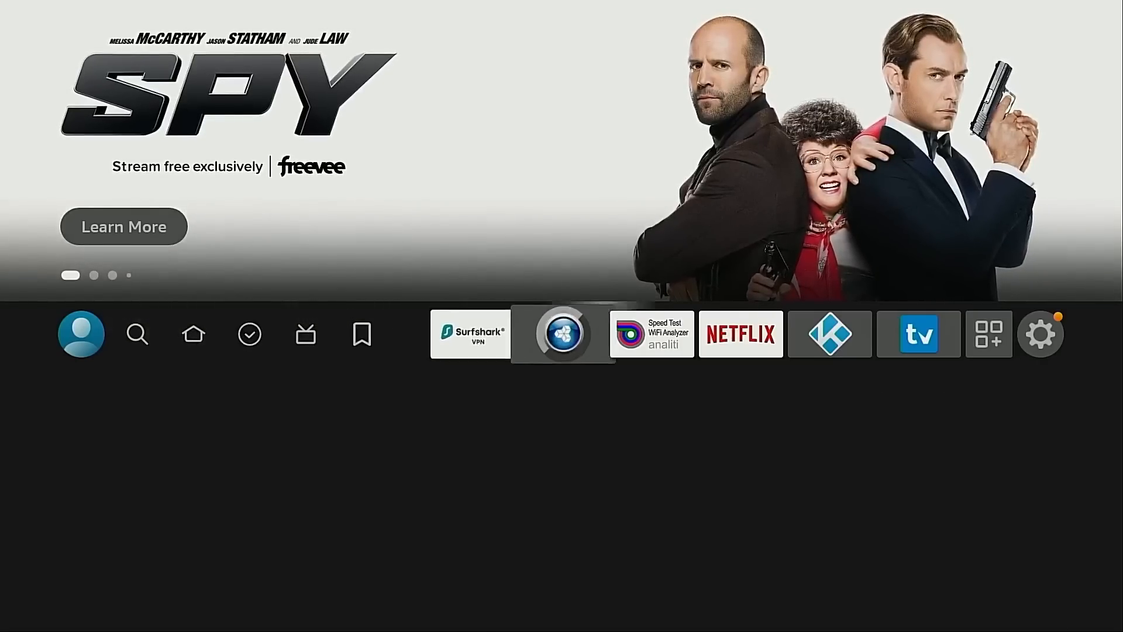
Step: Move App Killer to the front of the home apps row, next to Surfshark, and highlight it
left_click(988, 333)
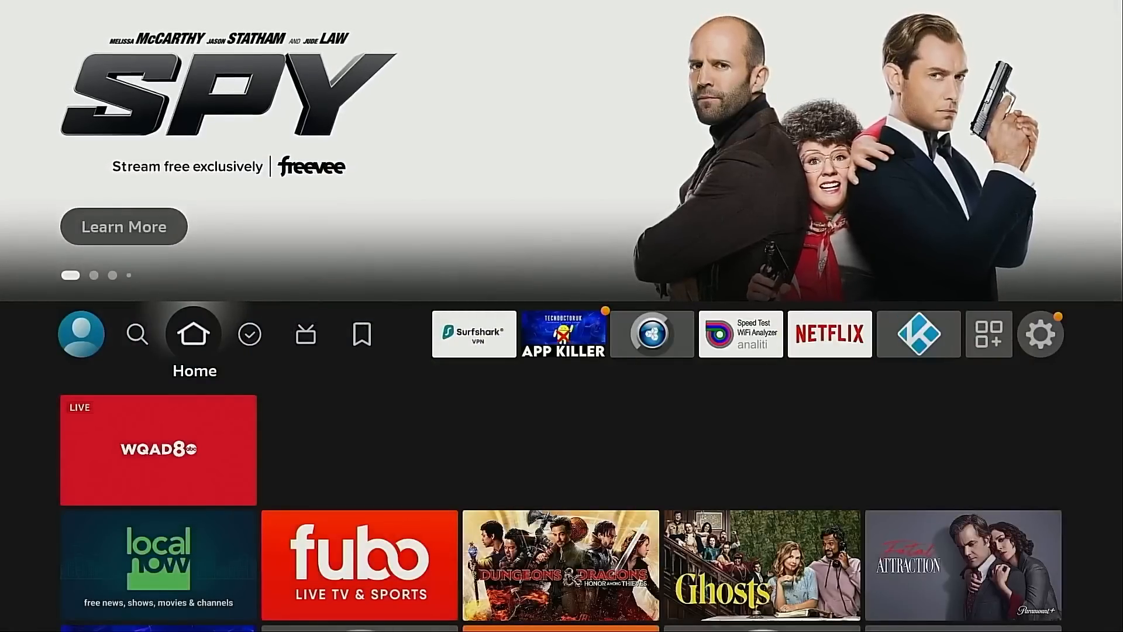
left_click(562, 333)
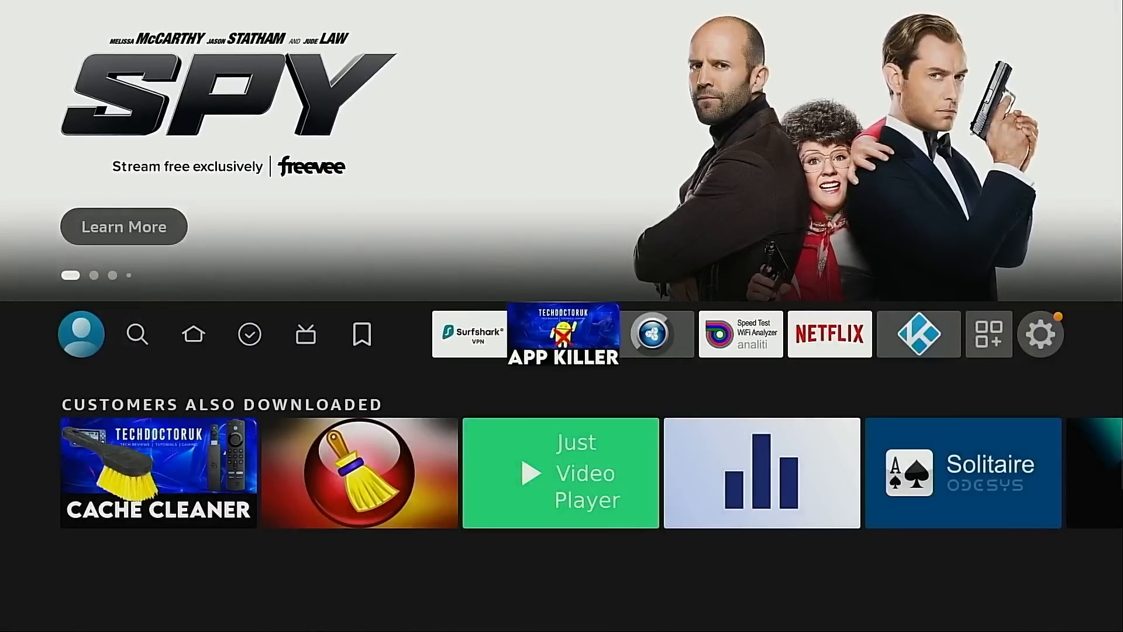